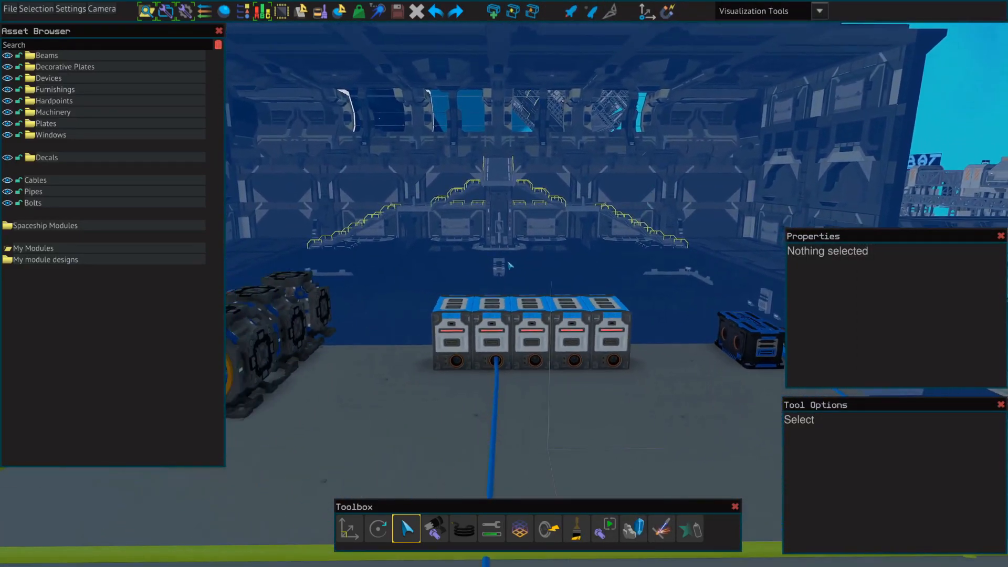
mouse_move(654, 301)
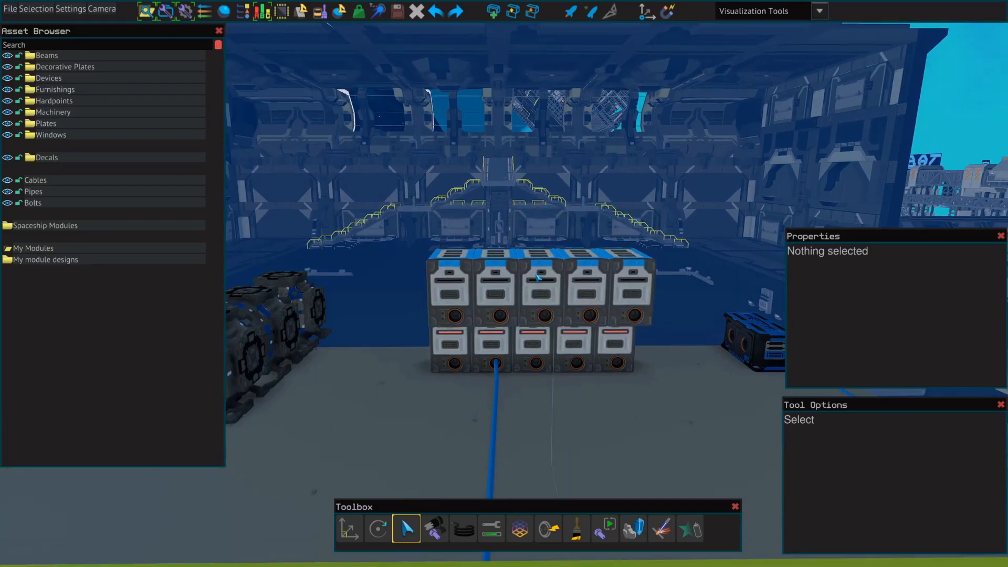
Stack battery rows into a five-wide, four-high wall and Autobolt them together.
click(540, 283)
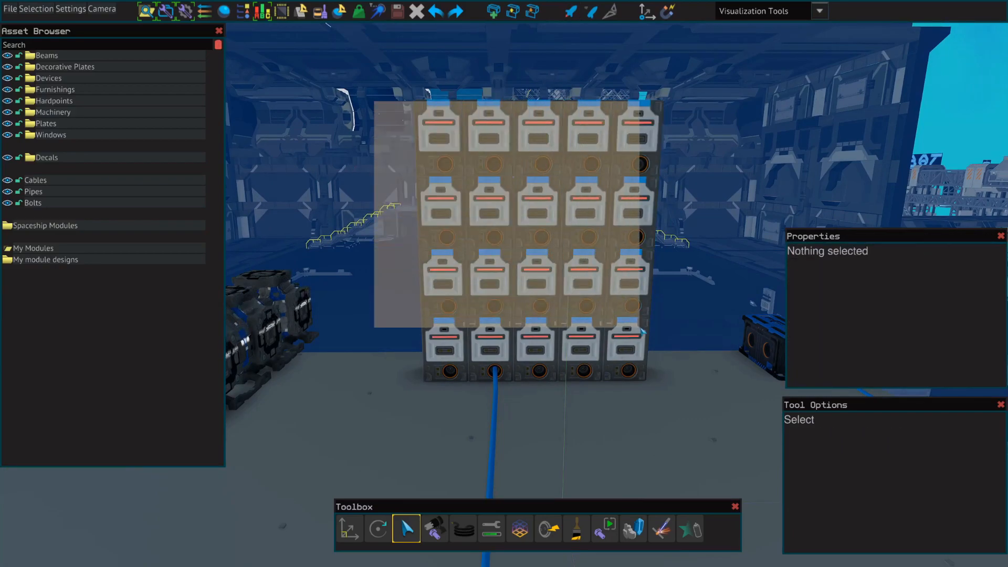
click(602, 528)
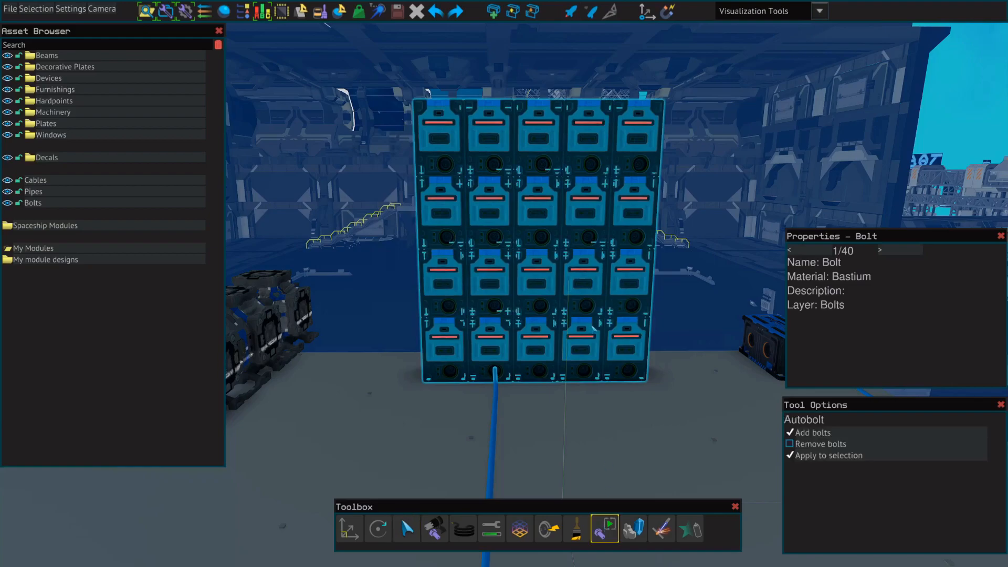
click(405, 528)
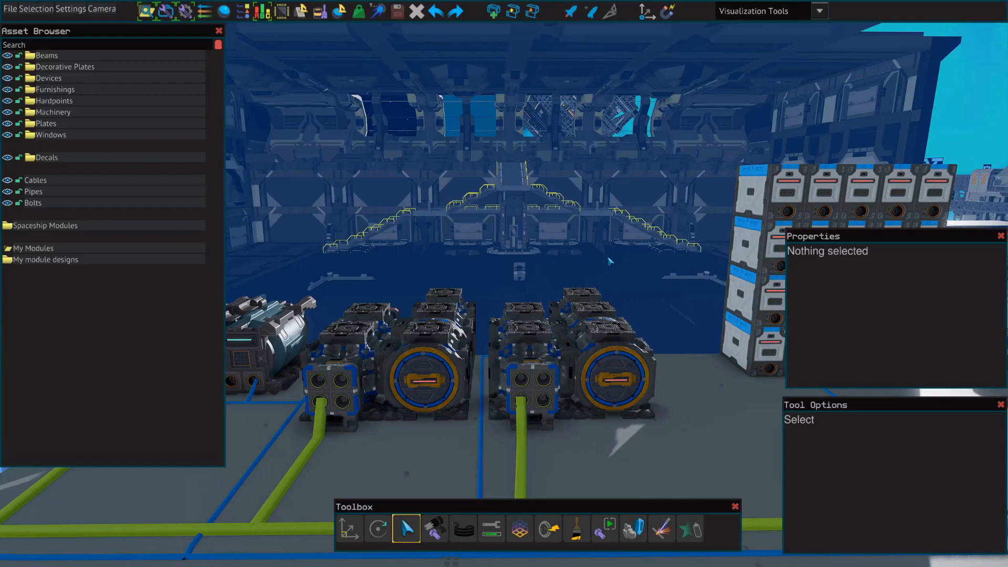
mouse_move(629, 241)
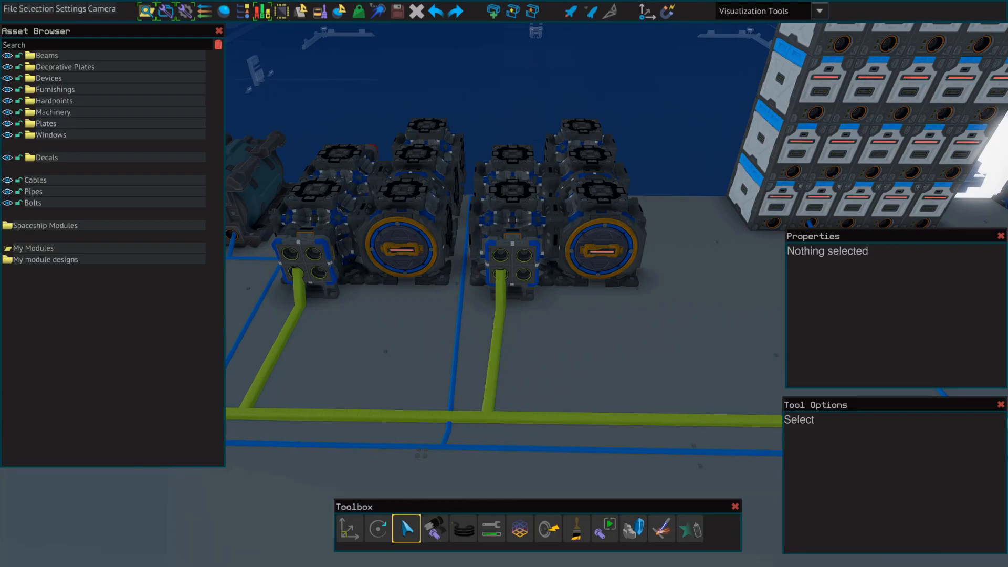
mouse_move(511, 191)
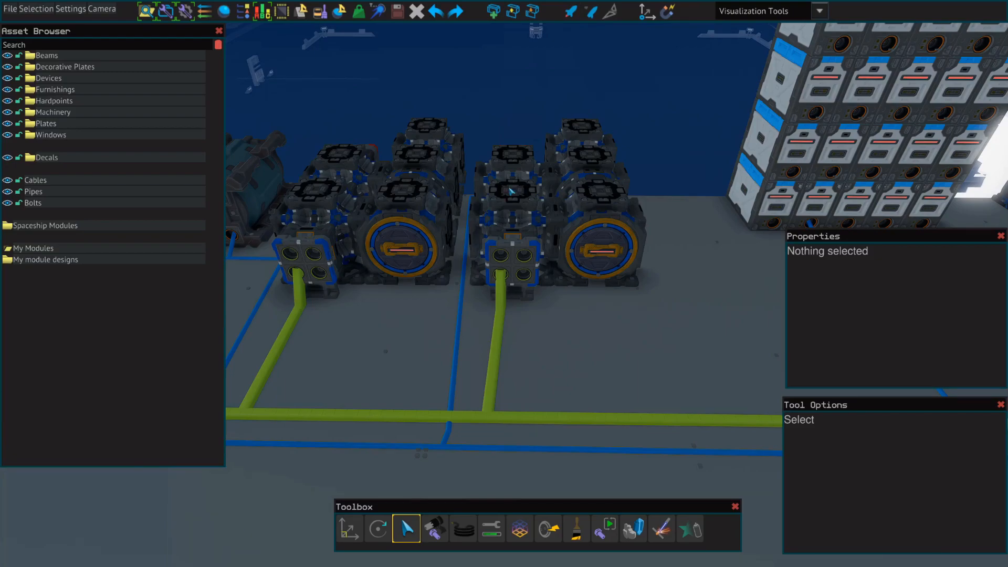
Rename the six generators' GeneratorUnitRateLimit field to Gen.
click(511, 193)
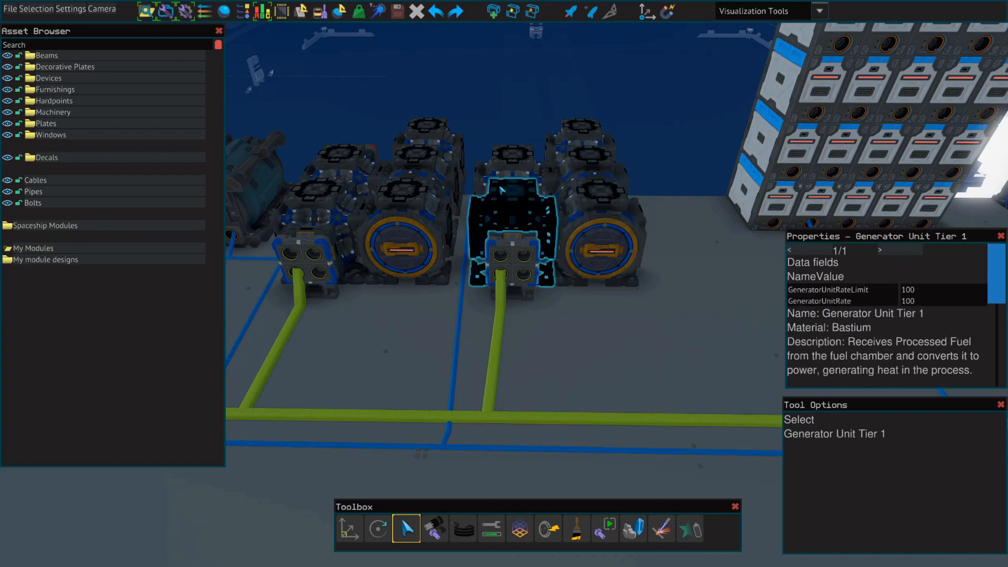
click(566, 154)
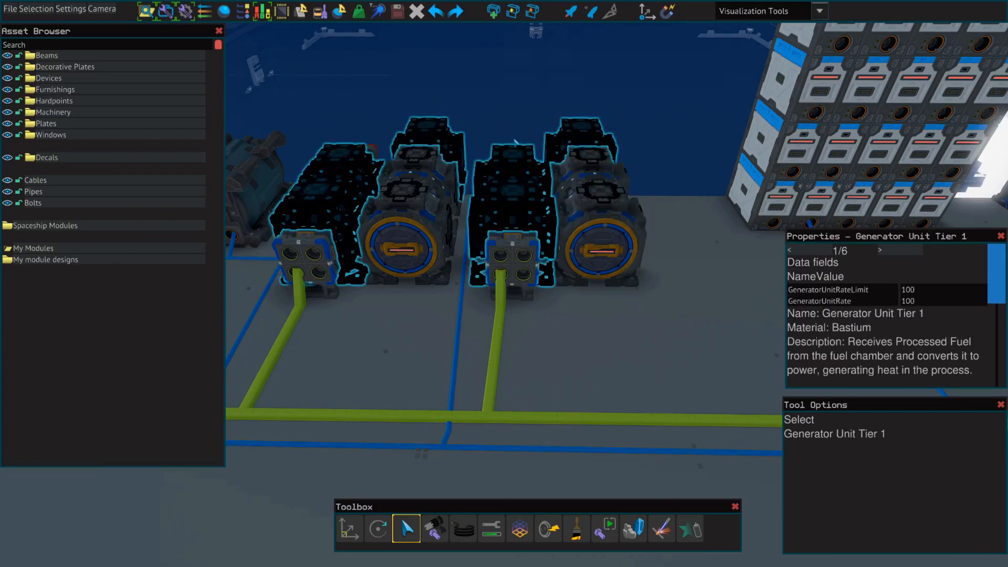
click(830, 290)
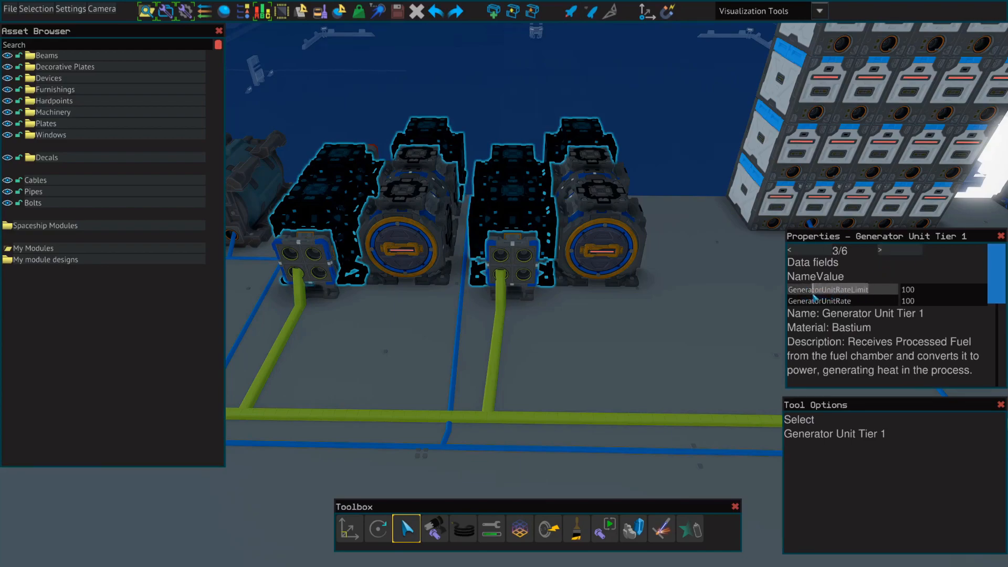
click(880, 250)
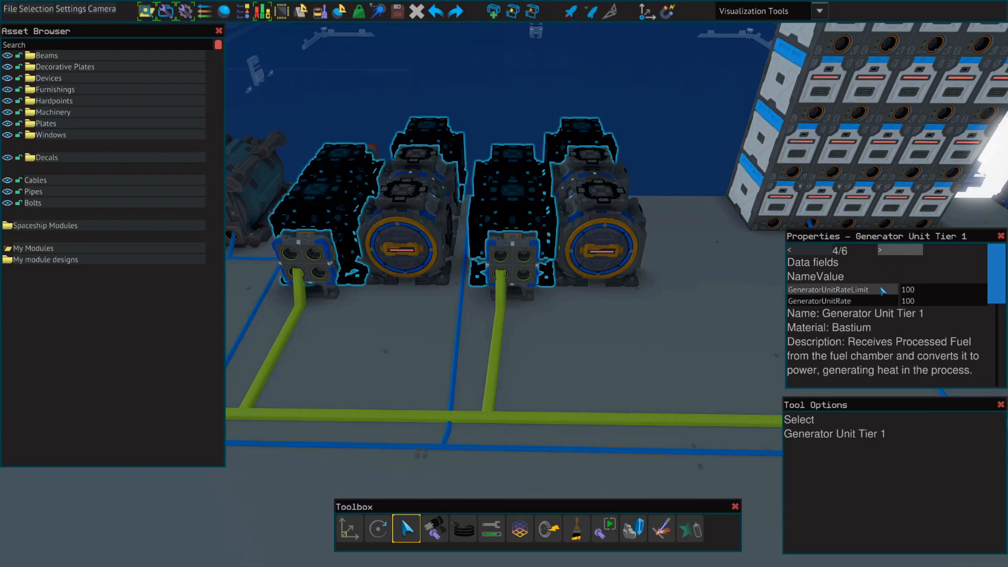
text(Gen)
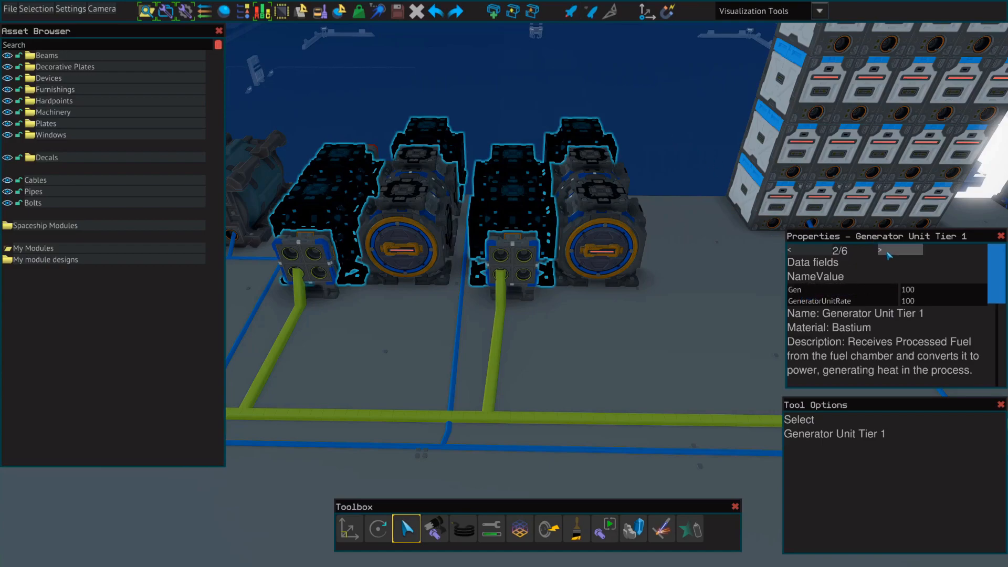
click(878, 250)
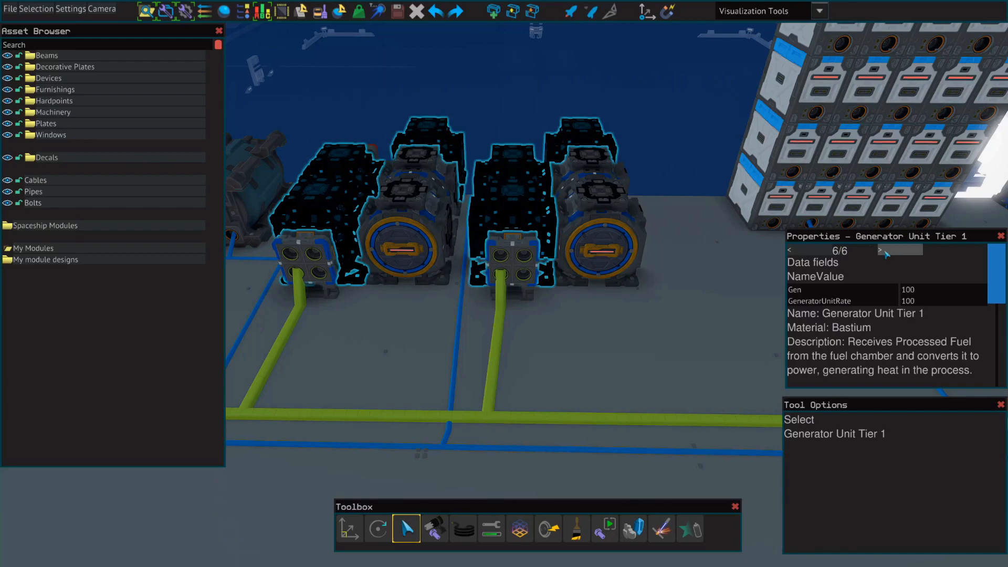
mouse_move(688, 180)
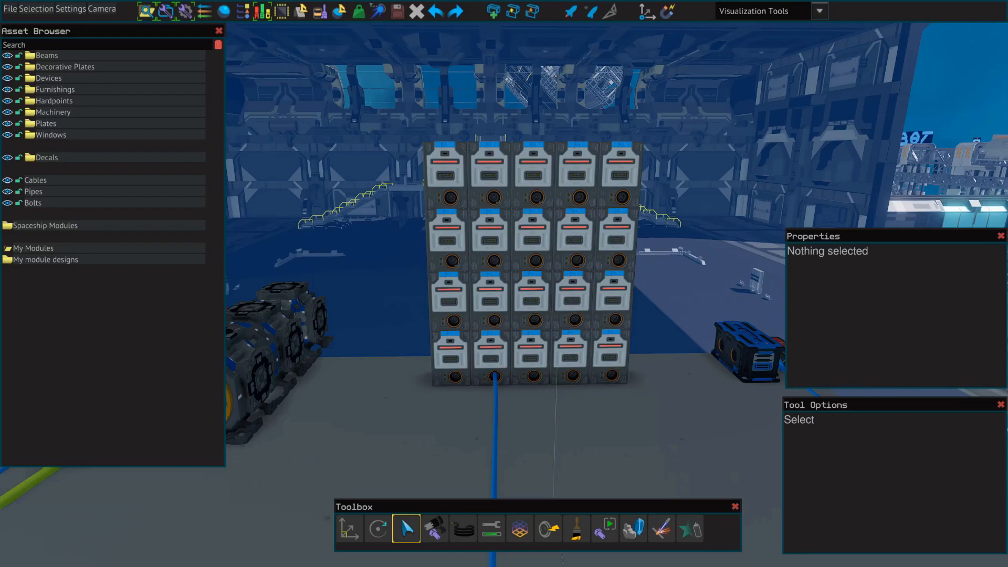
Rename the bottom-left battery's power field to BATT with a progress bar.
click(451, 358)
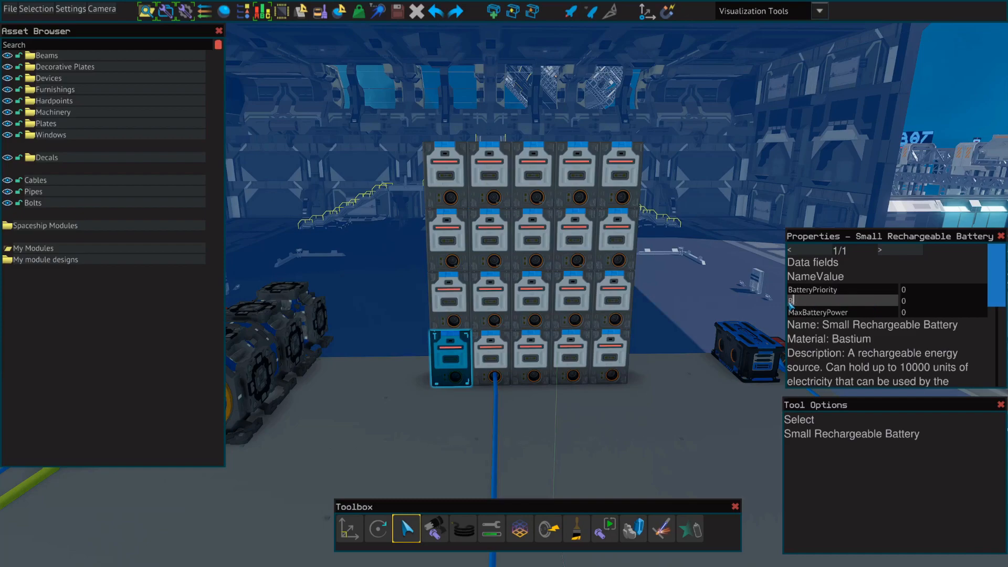
text(BATT)
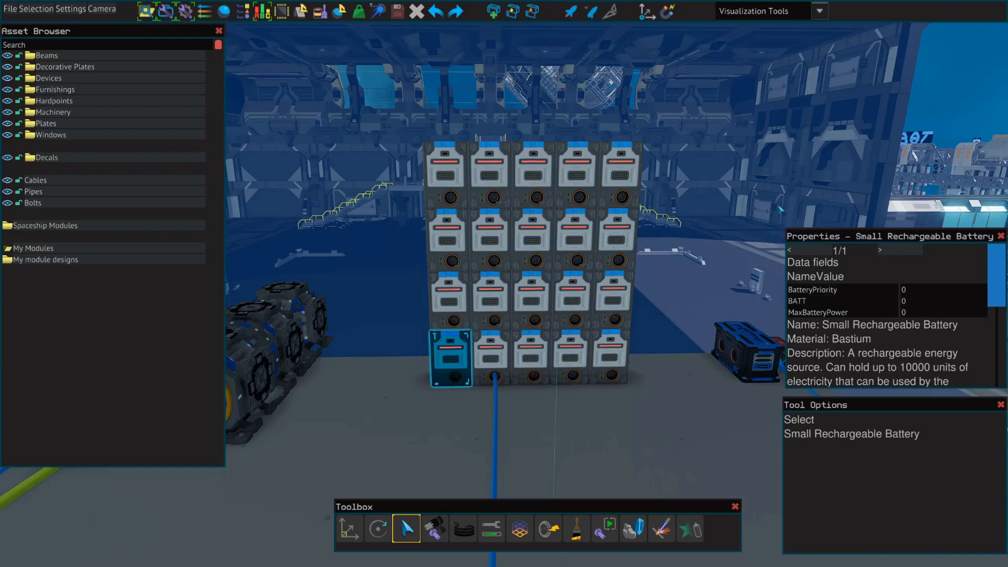
text(bar)
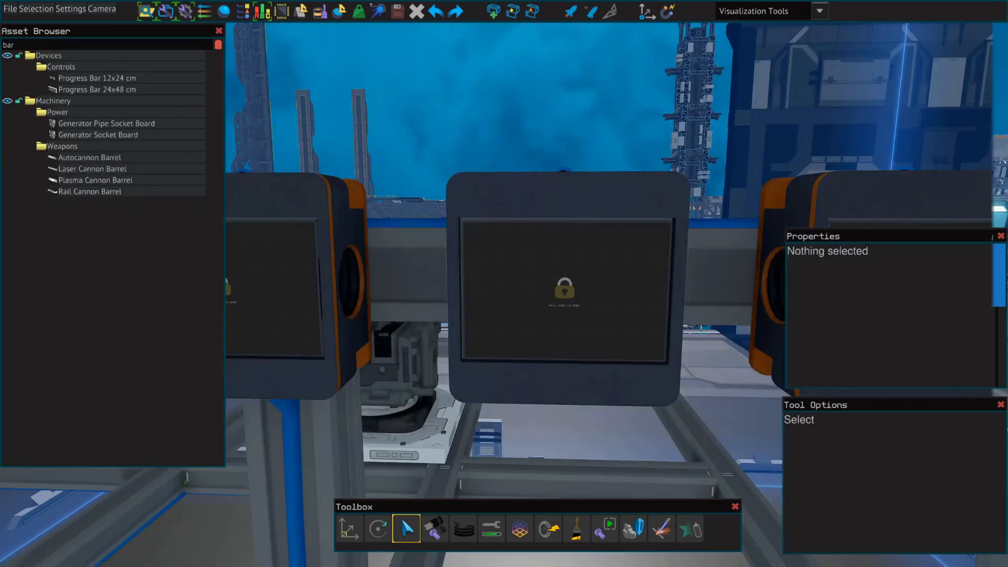
Write chip line 1: IF :BATT <9999 THEN :GEN = 100 end.
click(565, 290)
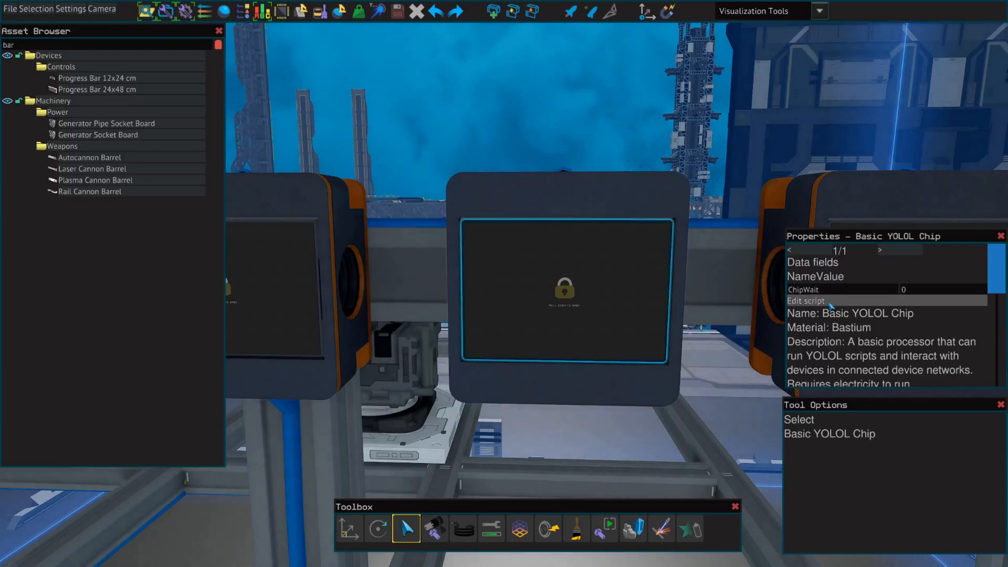
click(805, 301)
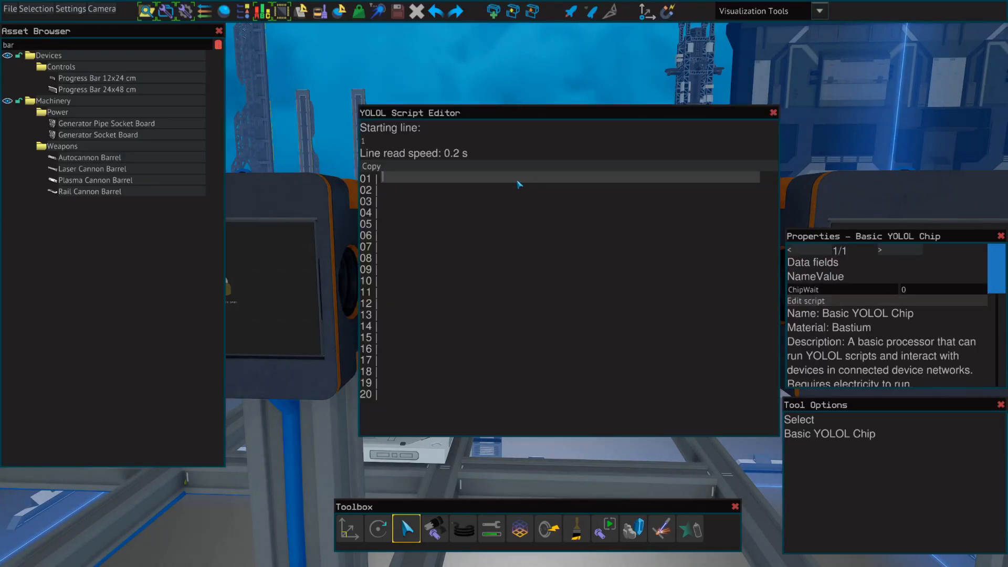
text(IF)
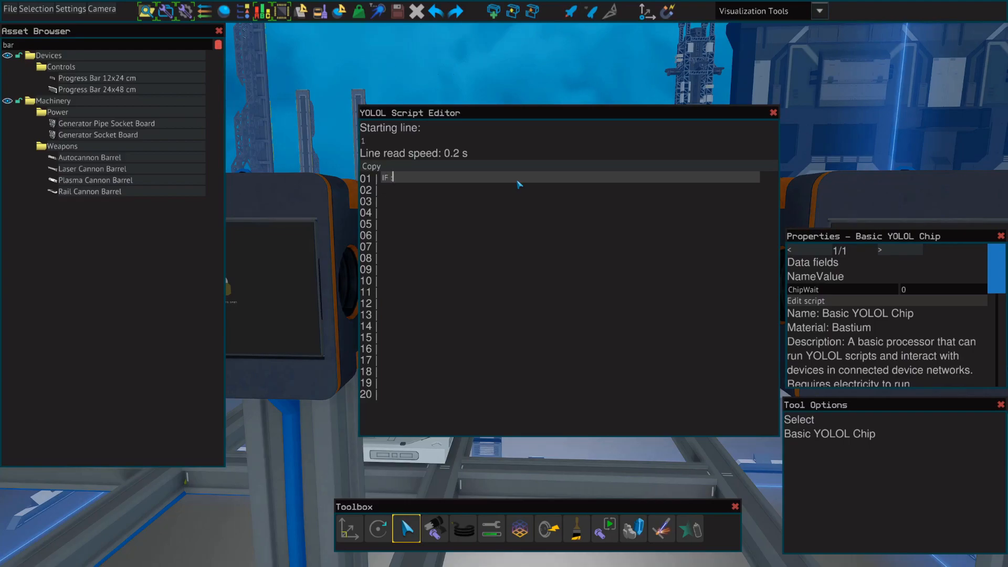
text(:BATT)
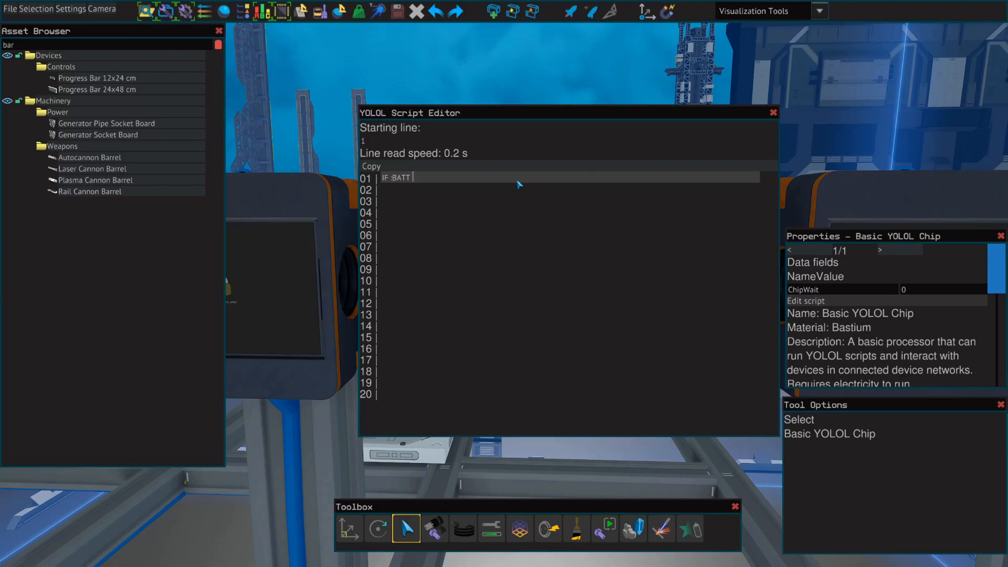
text(<)
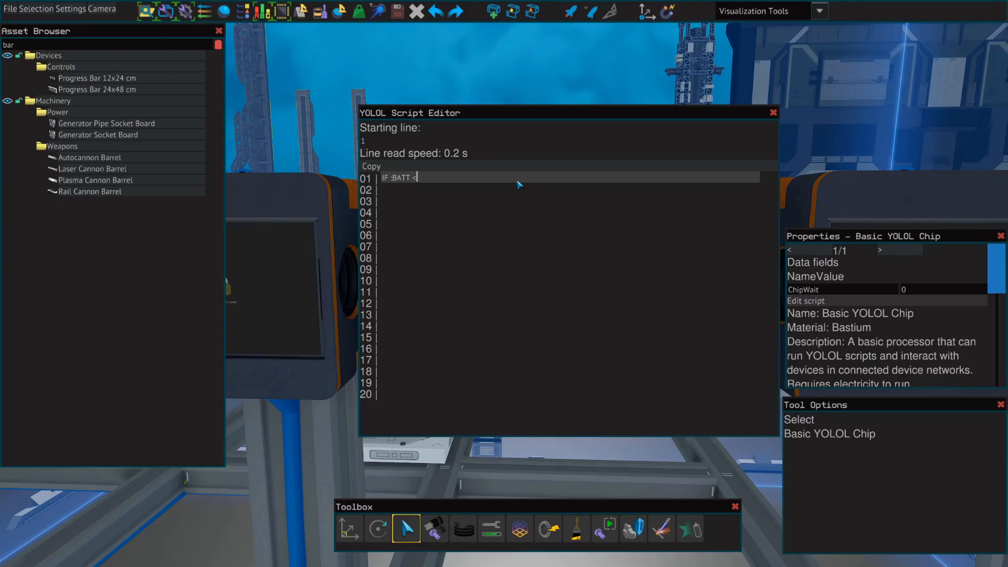
text(9)
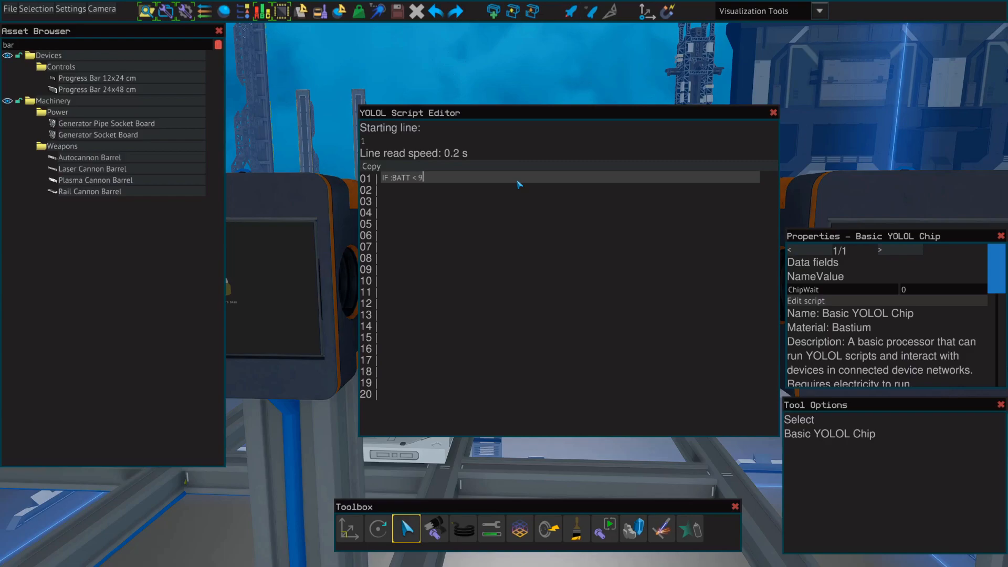
text(999)
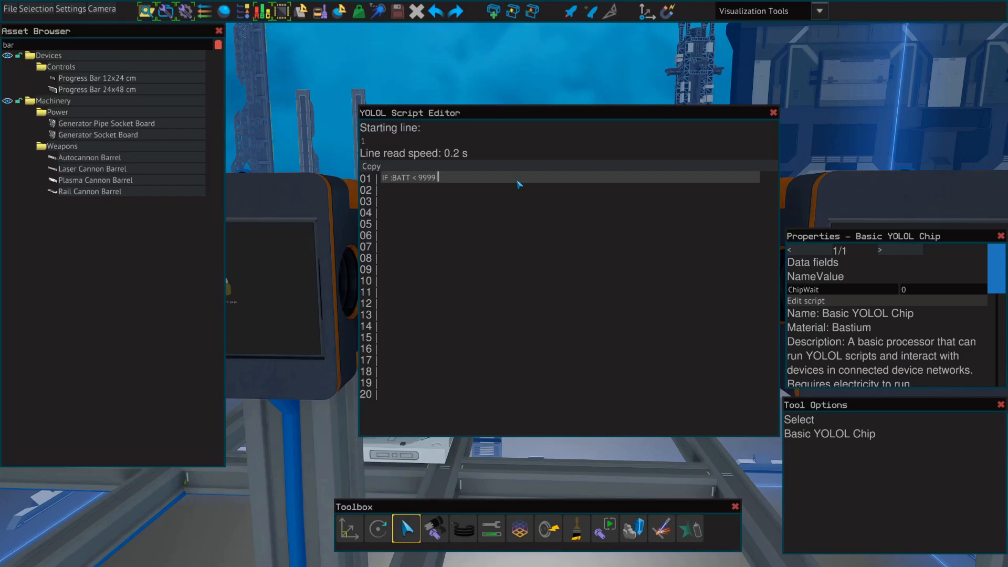
text(THEN)
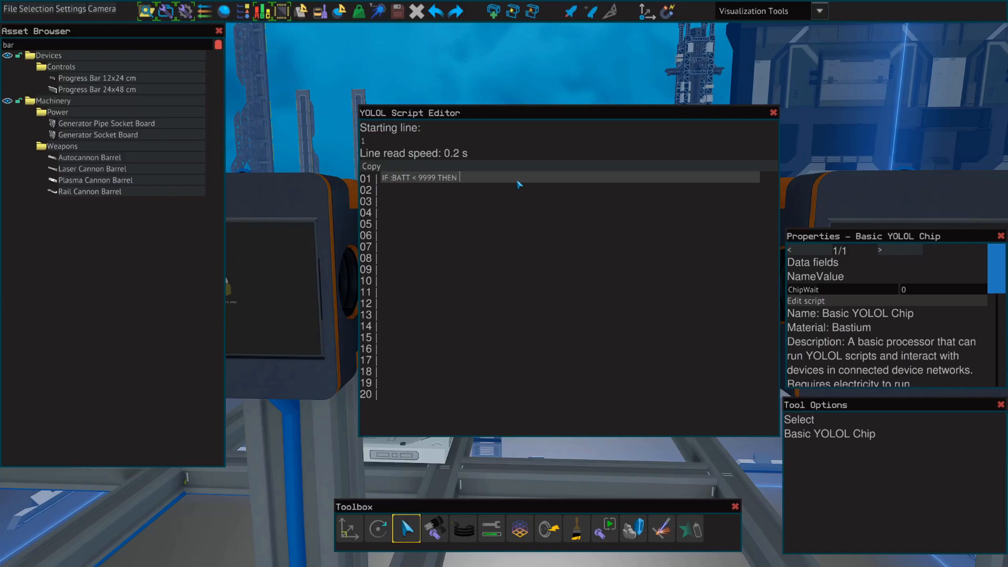
text(:GE)
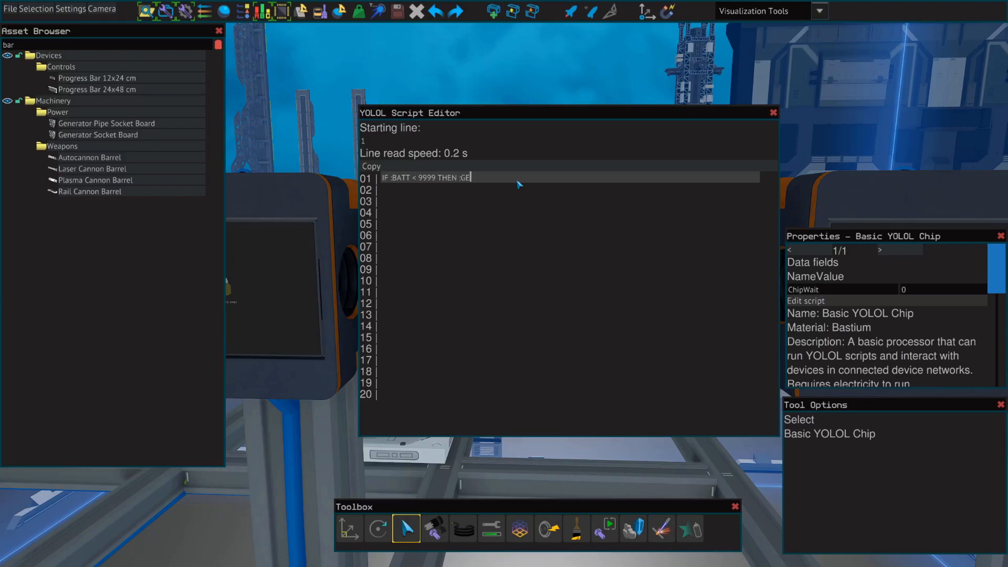
text(N =)
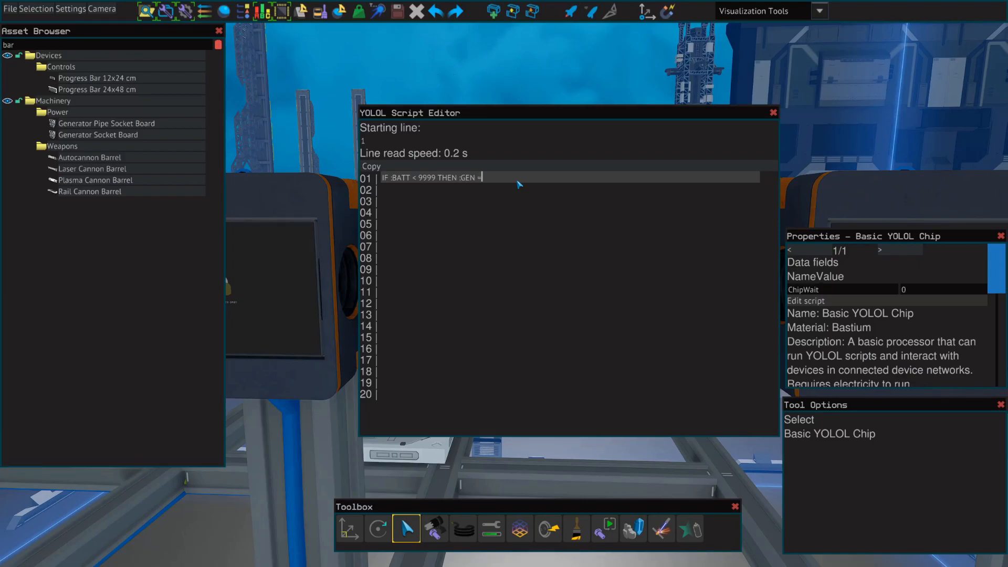
text(100)
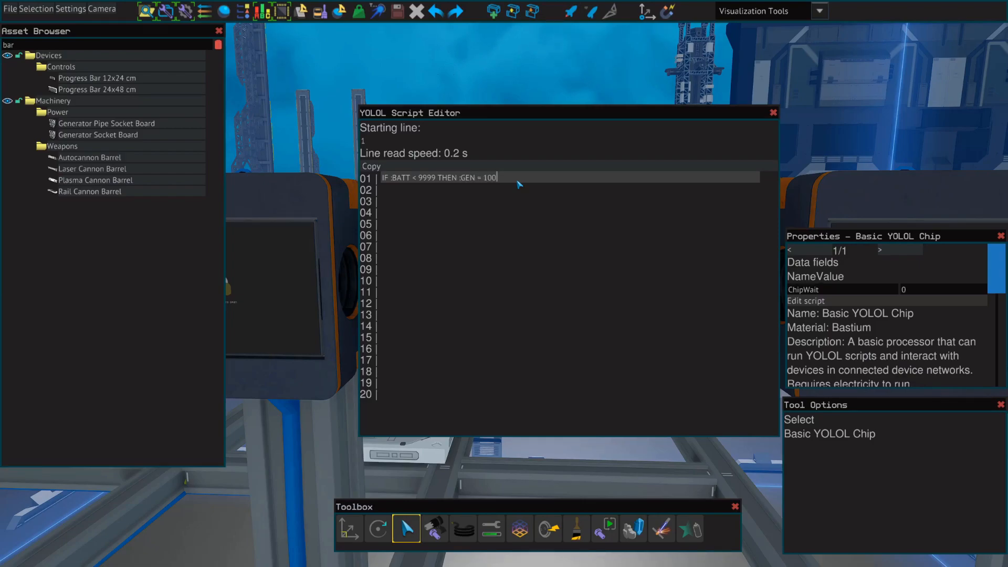
text(end)
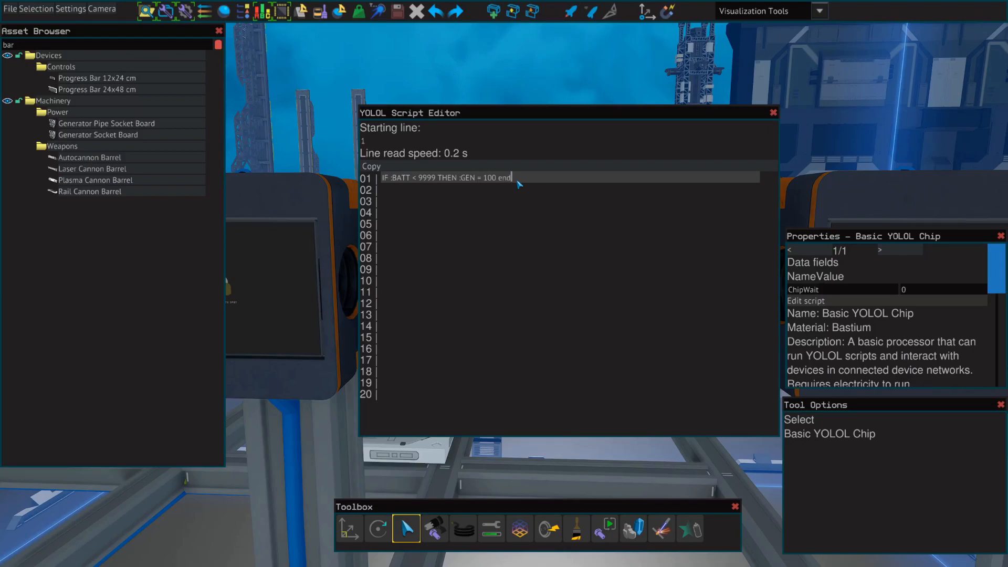
mouse_move(999, 481)
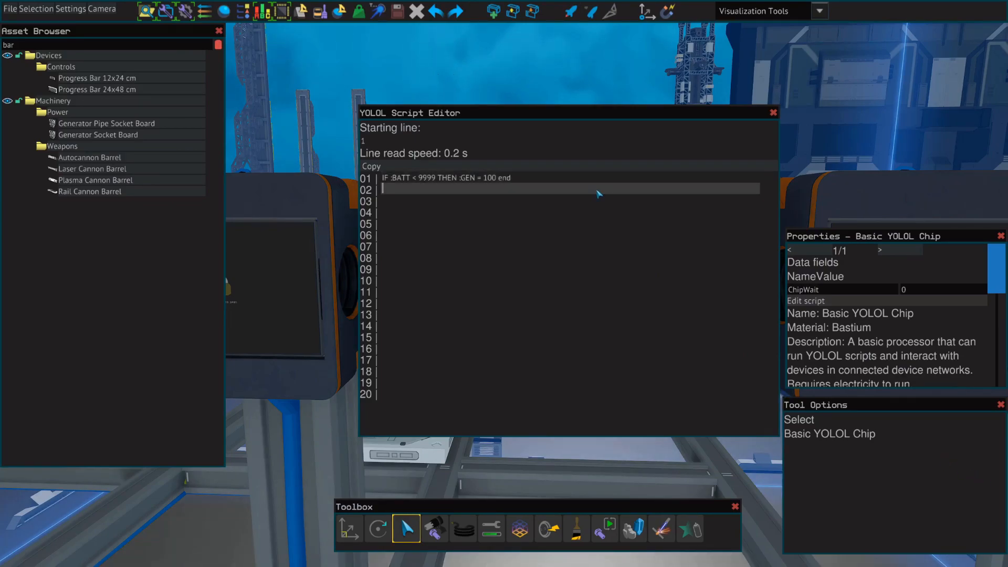
Add line 2 'IF :BATT >9999 THEN :GEN = 35 end' and line 3 'goto1'.
text(IF)
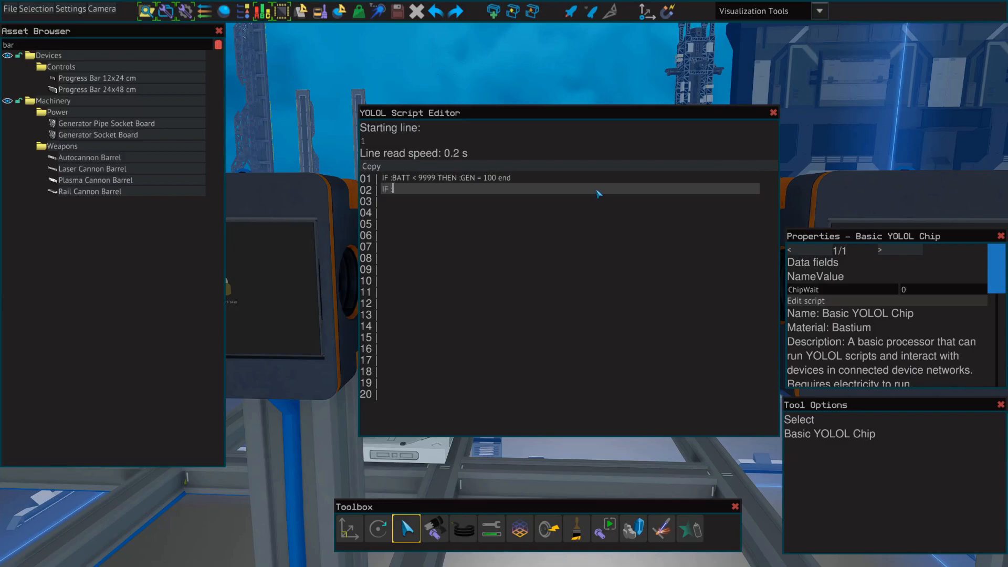
text(:B)
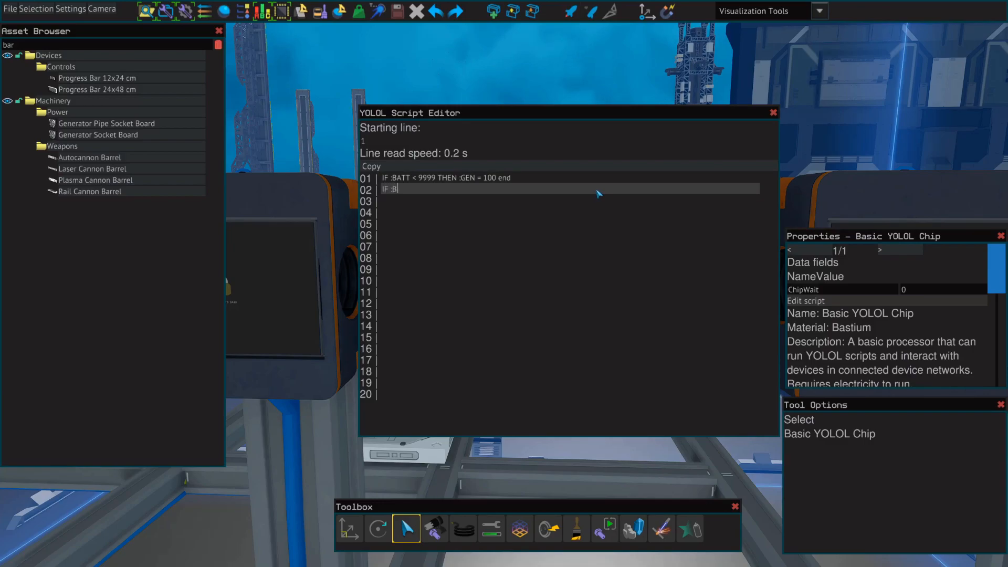
text(ATT)
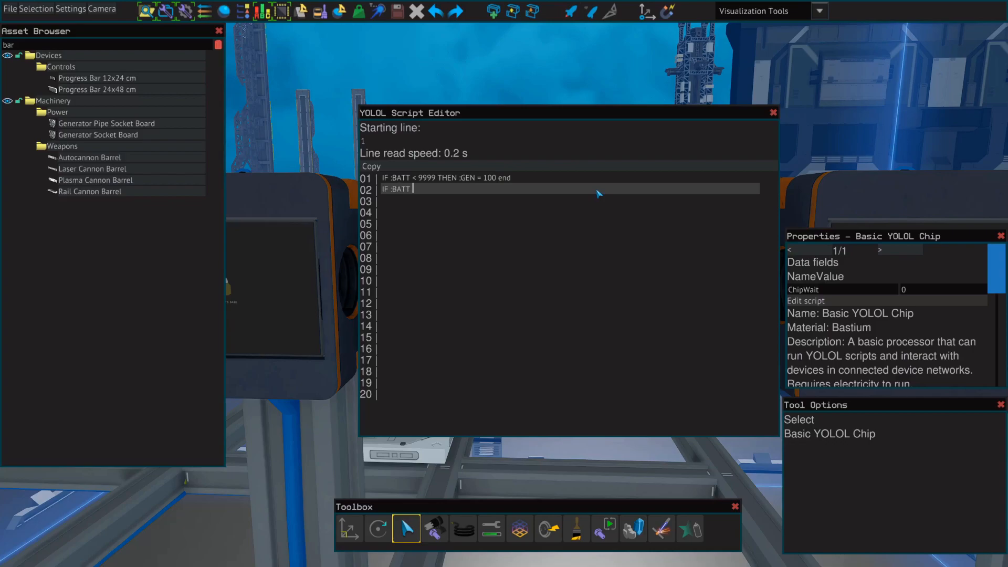
text(>)
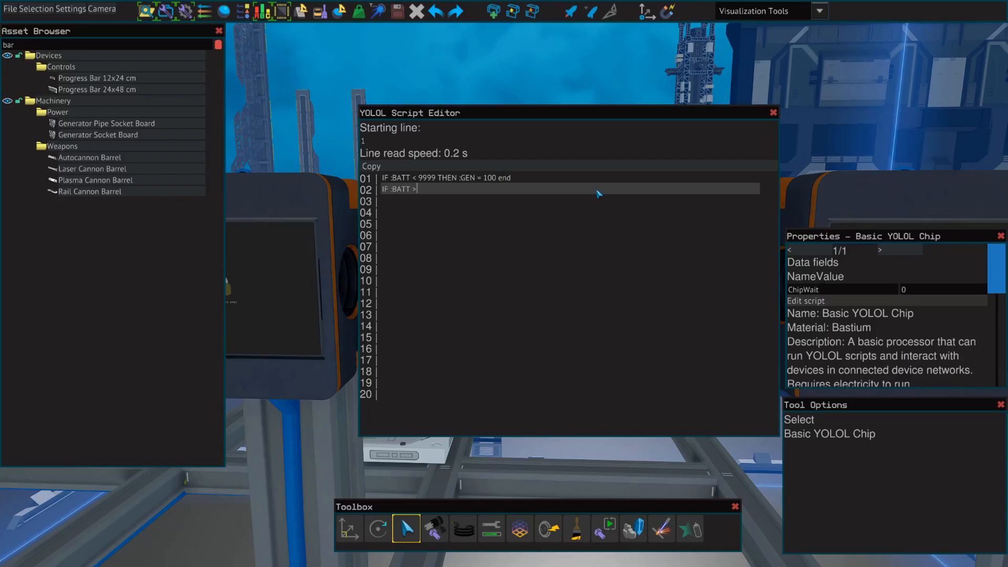
text(9999 THEN :)
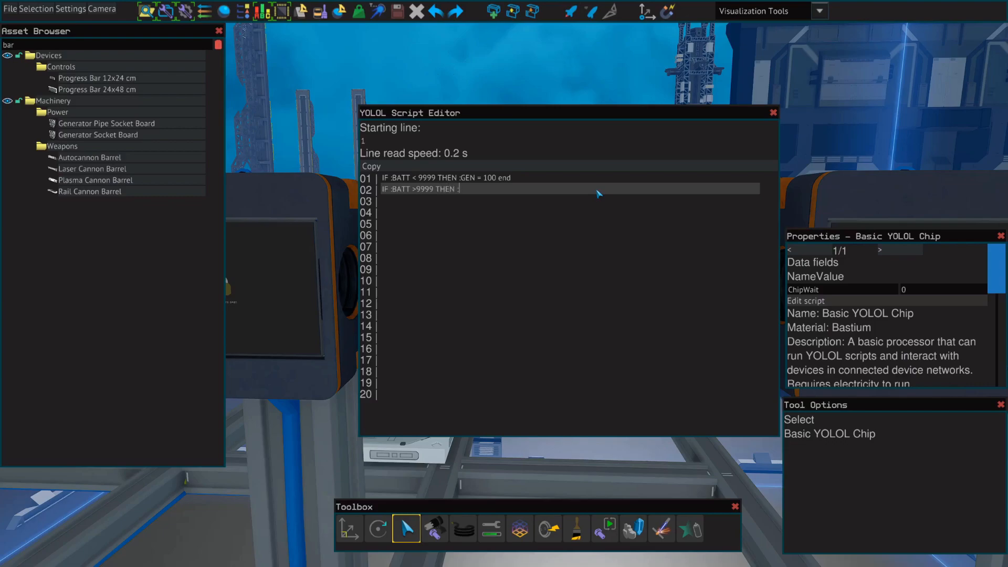
text(GEN)
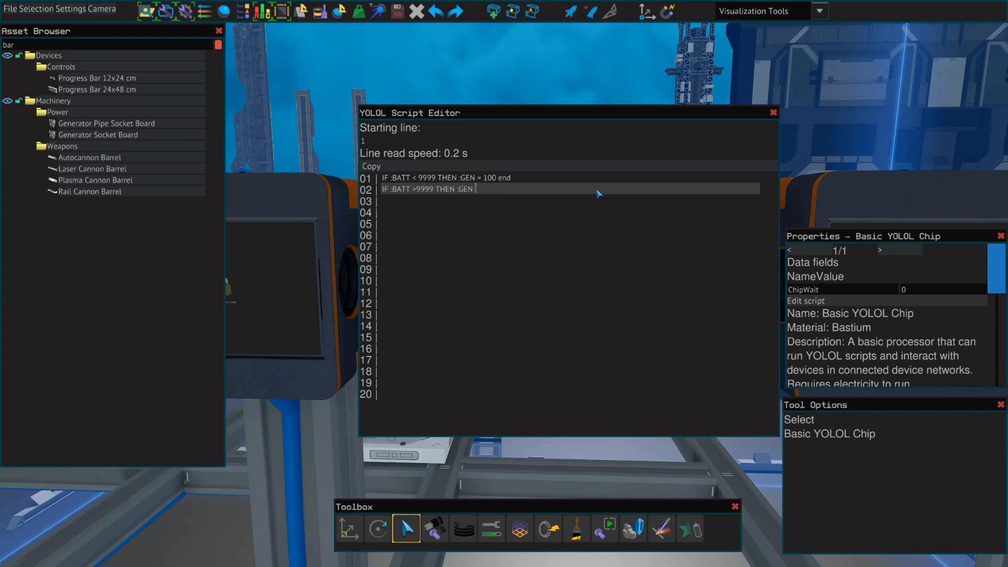
text(= 35)
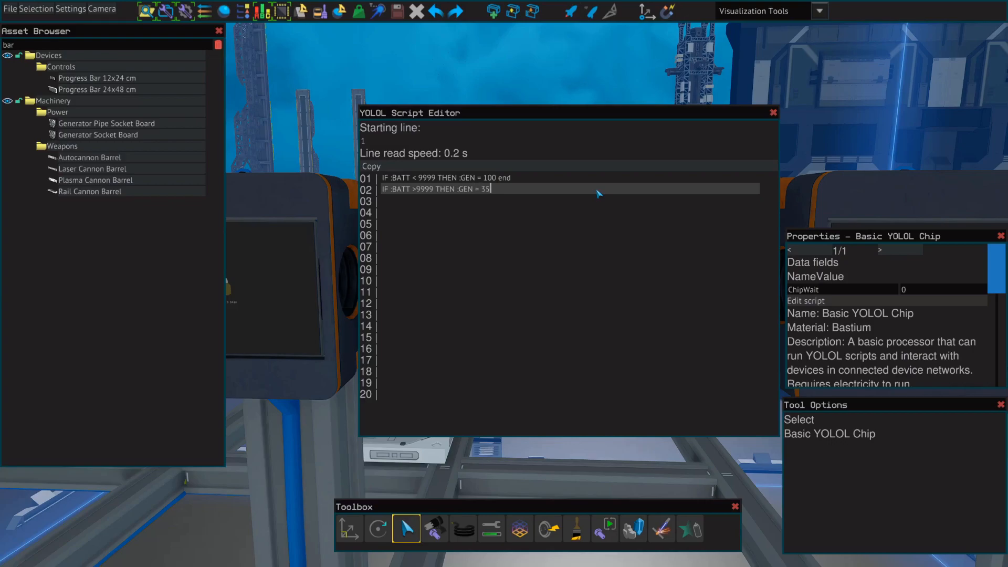
text(end)
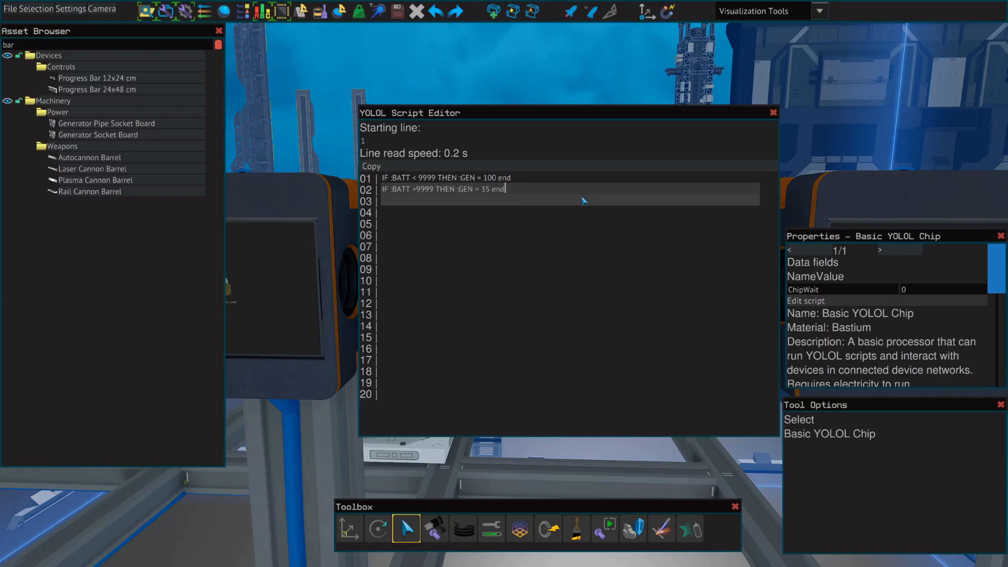
text(goto)
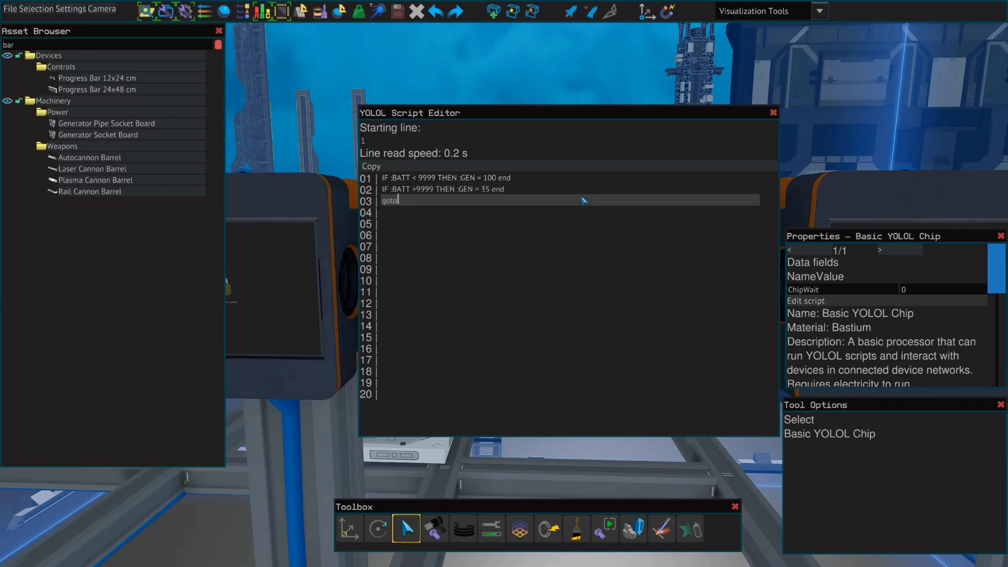
text(1)
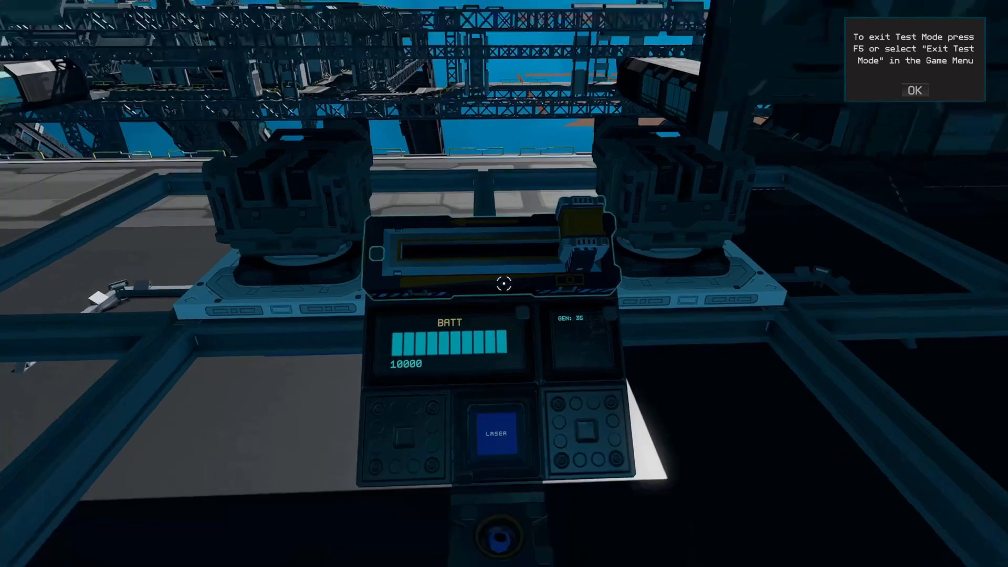
Dismiss the test mode notice after checking BATT 10000 and GEN 35.
click(913, 90)
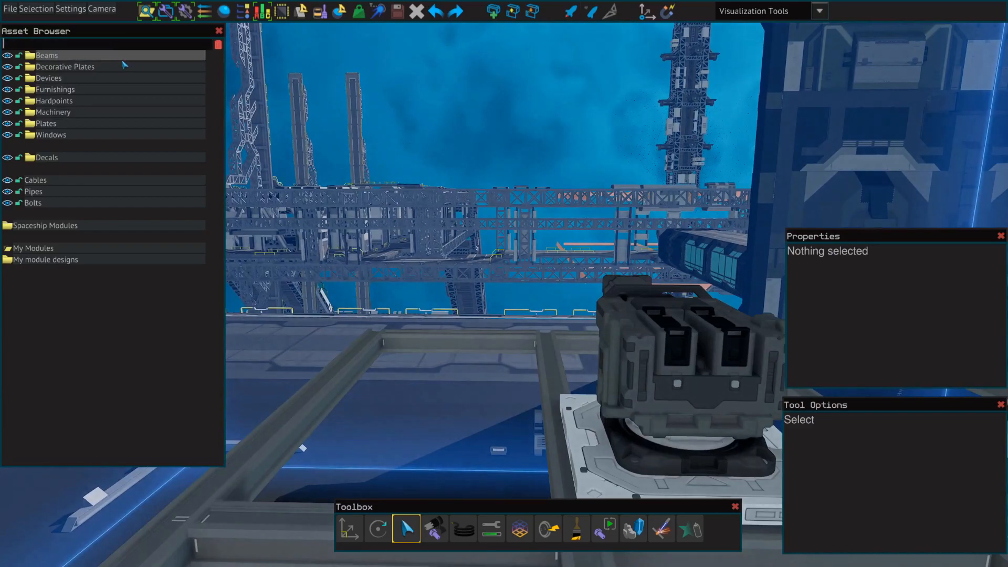
Place a hinge, move the Large Hardpoint onto it, and bolt them together.
text(hinge)
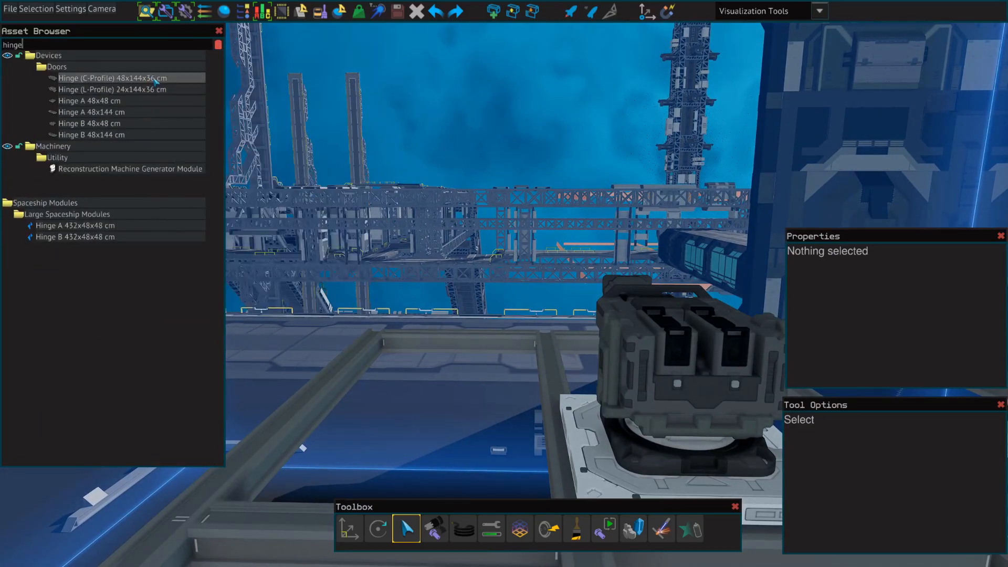
click(112, 88)
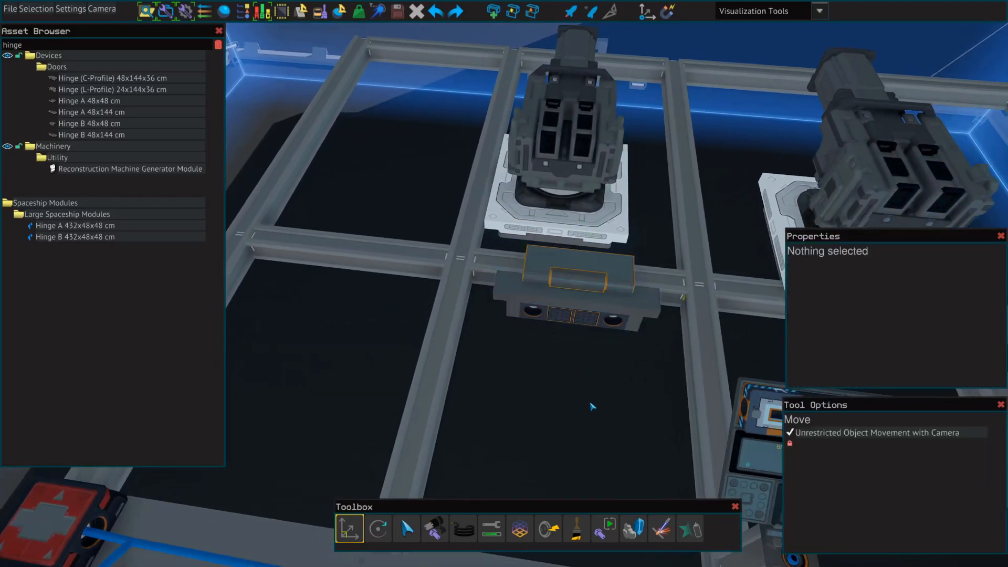
click(571, 273)
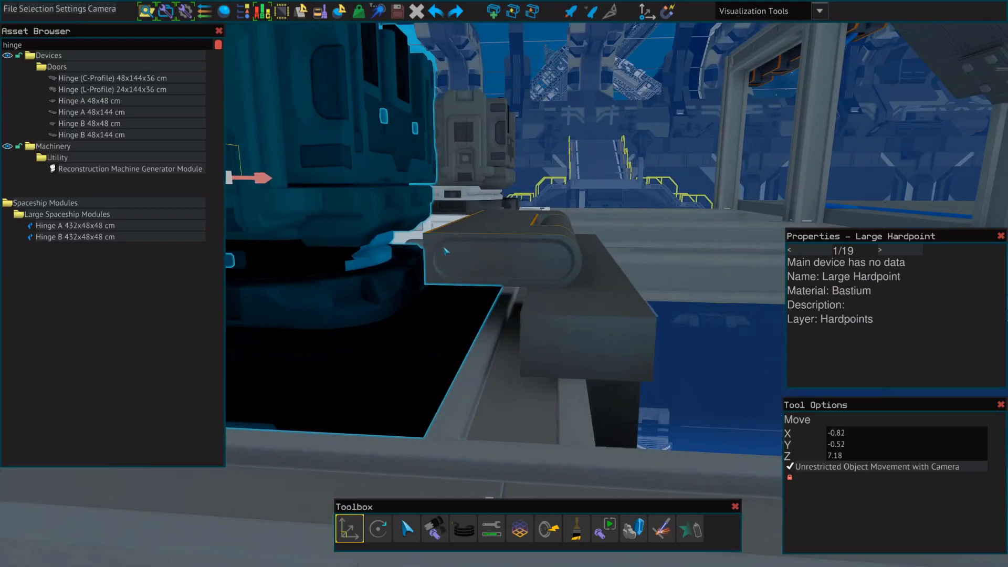
mouse_move(463, 259)
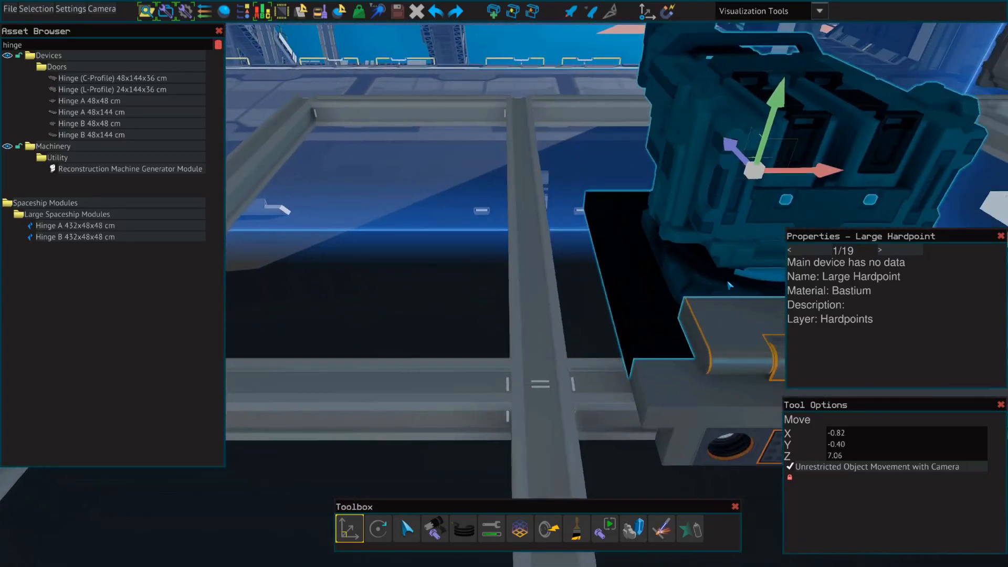
click(433, 528)
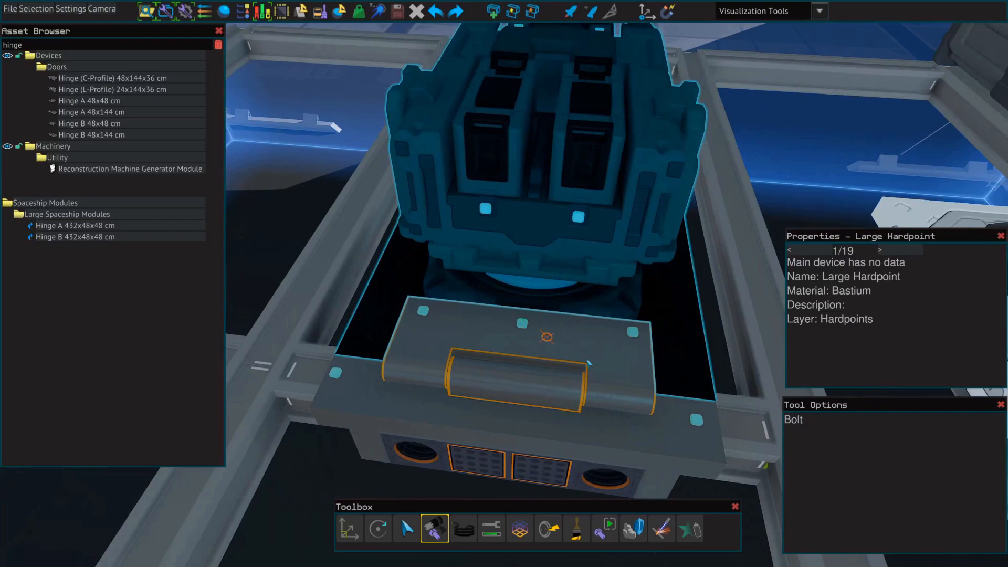
click(602, 528)
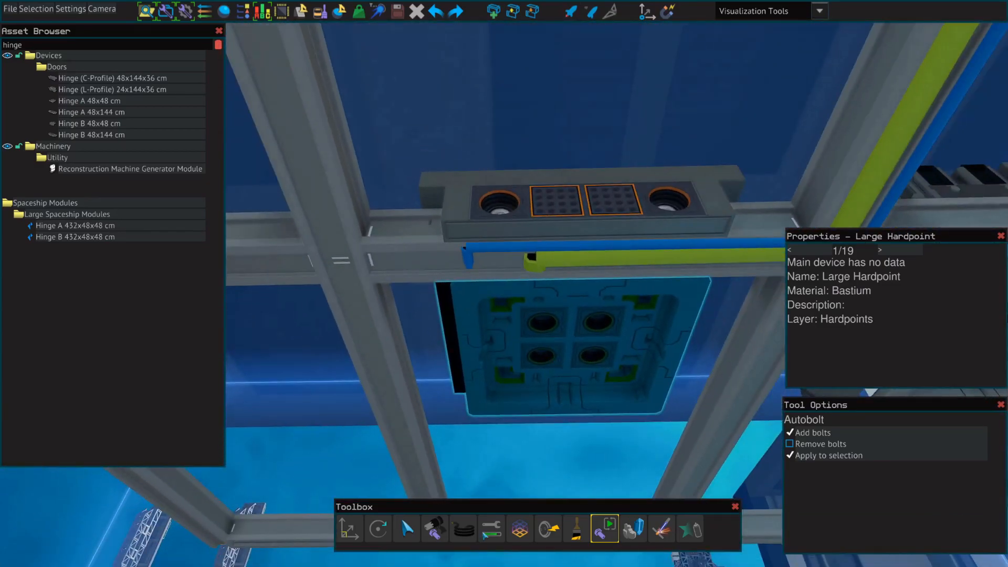
Autobolt the hinged turret assemblies onto the ship's frame.
click(462, 528)
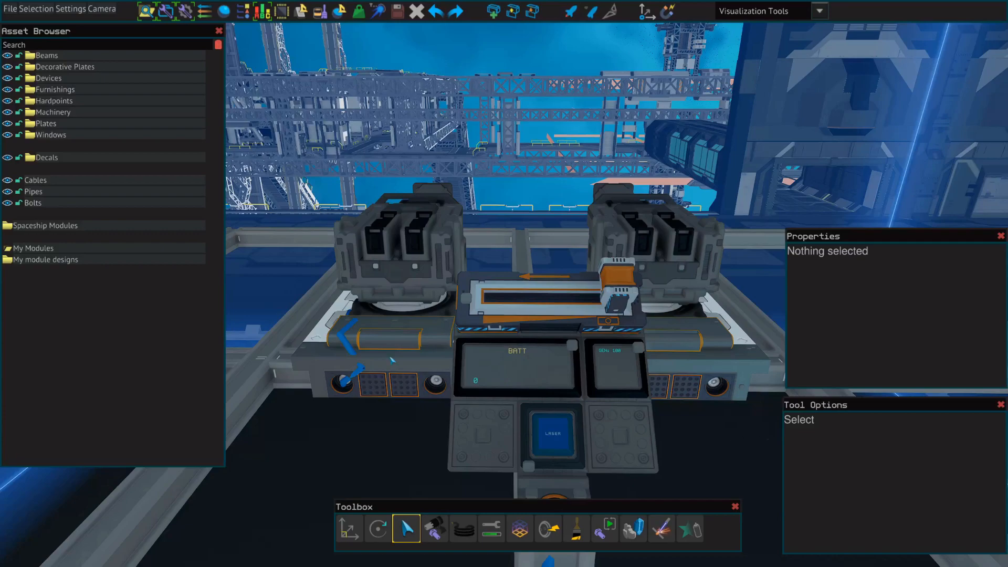
Set the right turret hinge's Door2 EndAngle from 90 to 10.
click(385, 353)
text(Door2)
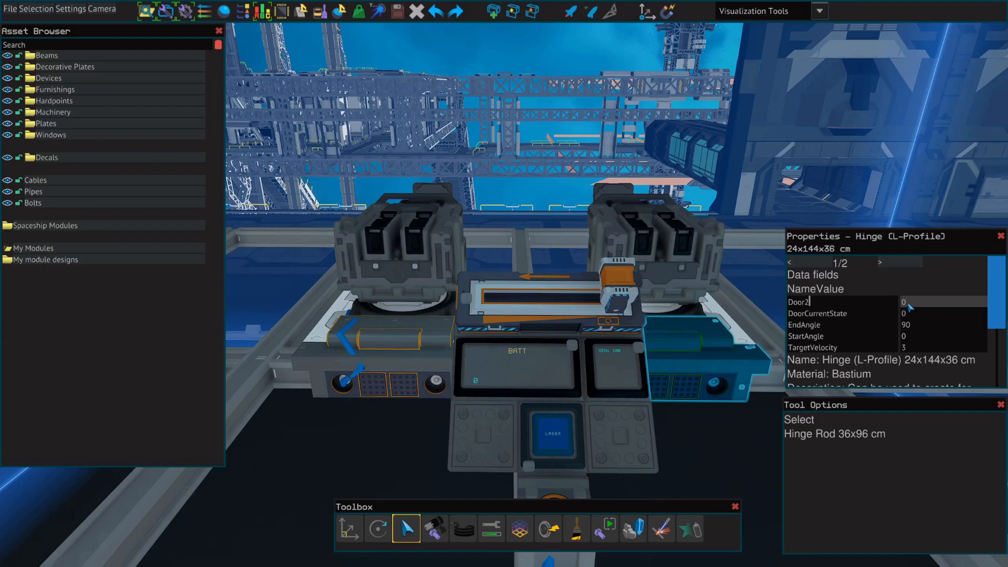
click(823, 325)
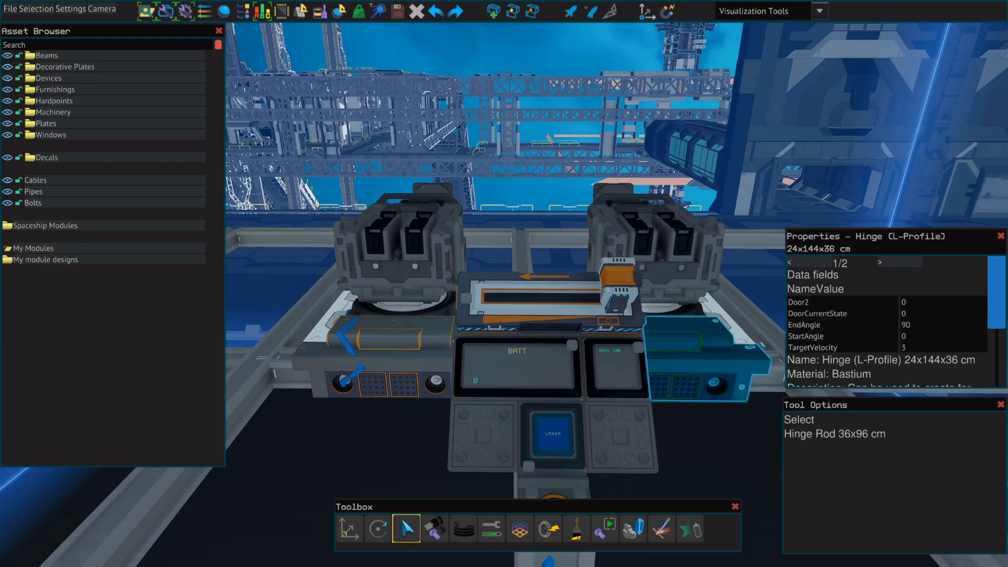
click(941, 325)
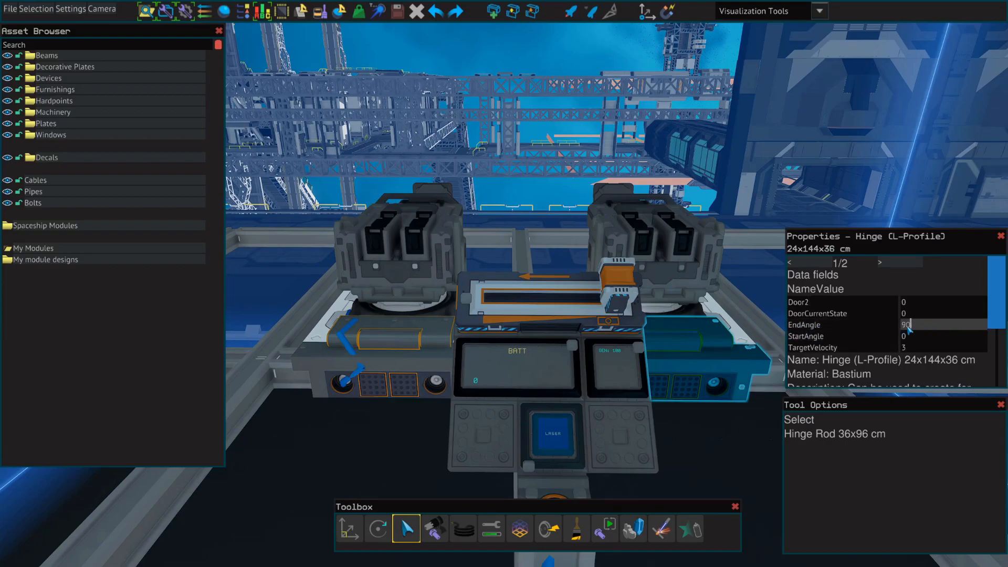
text(10)
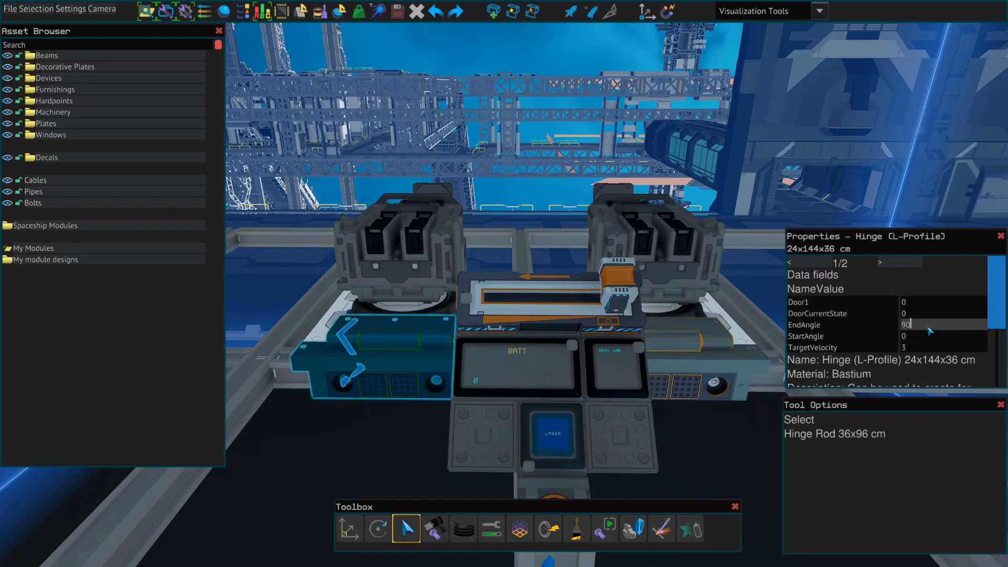
text(10)
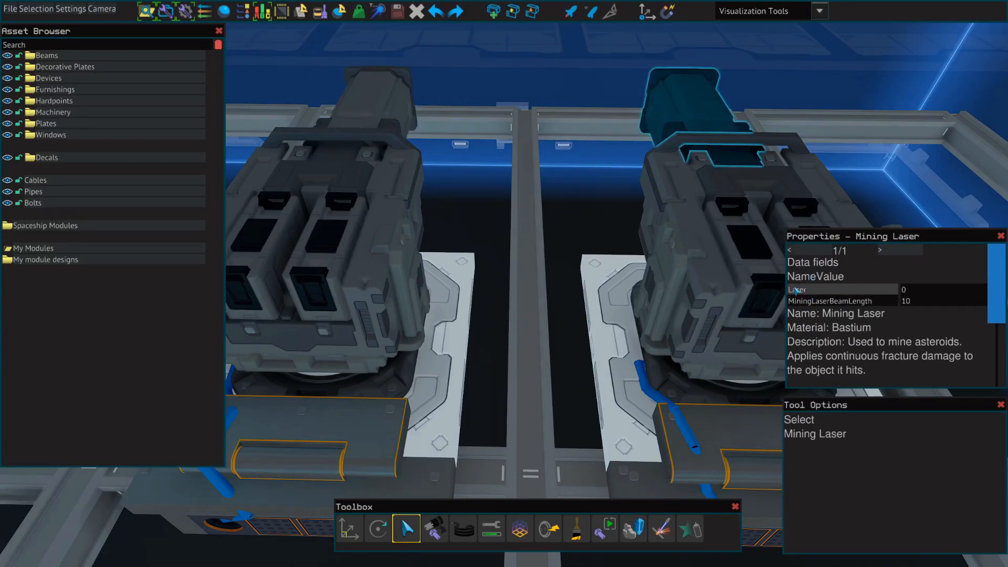
Rename the right turret's mining laser field to Laser.
click(315, 366)
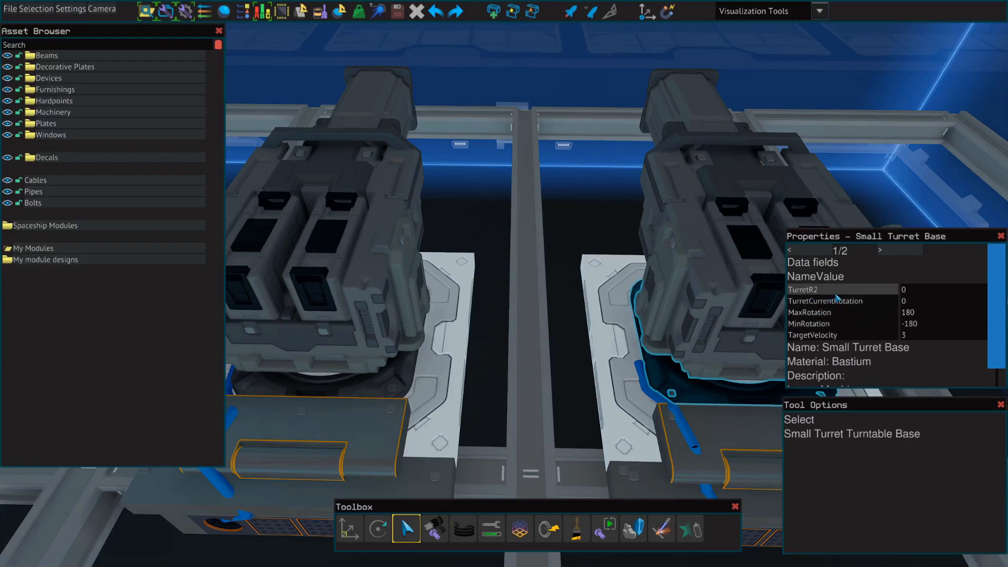
mouse_move(769, 188)
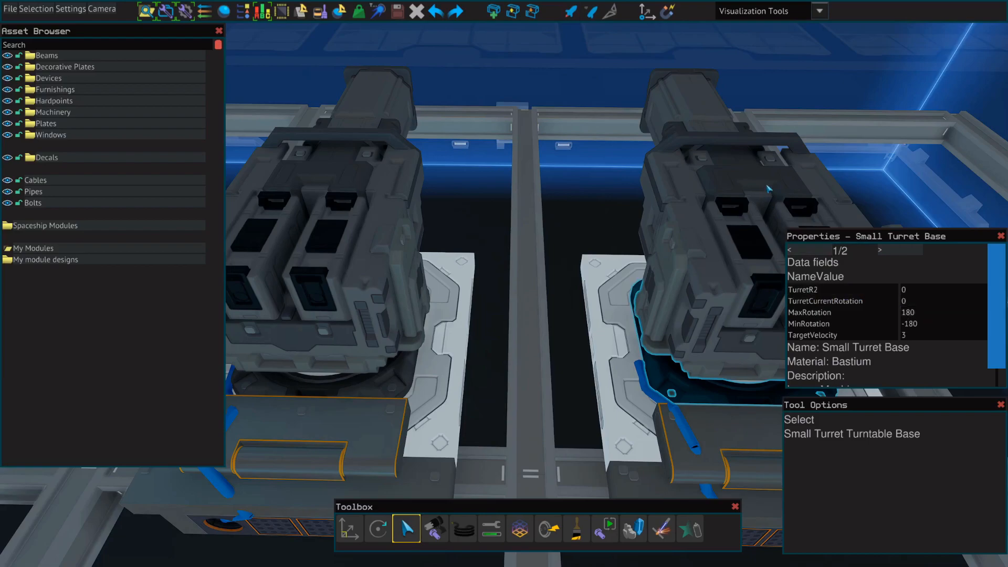
mouse_move(591, 196)
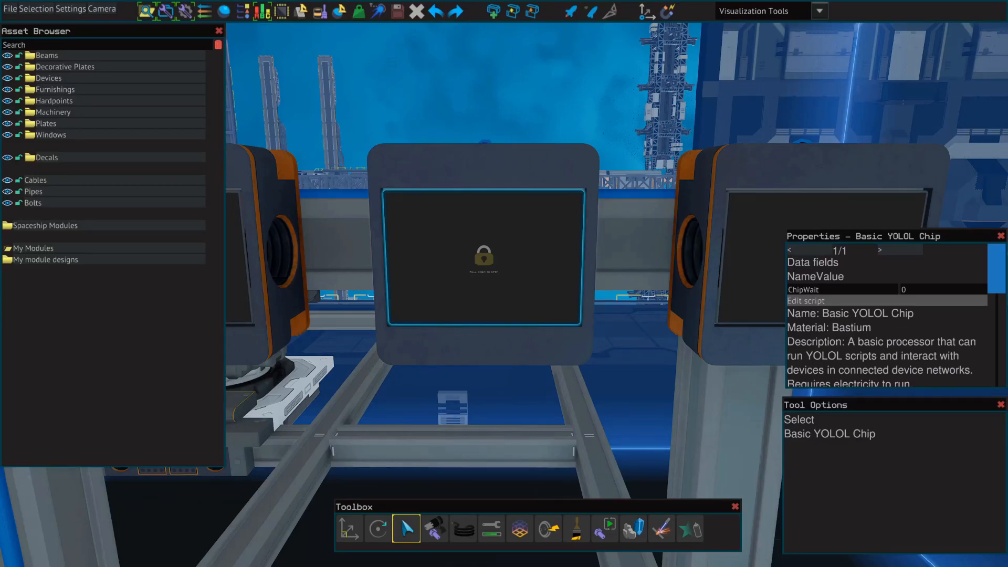
Write chip line 1: IF :LASER == 1 then goto2 else goto1 end.
click(805, 301)
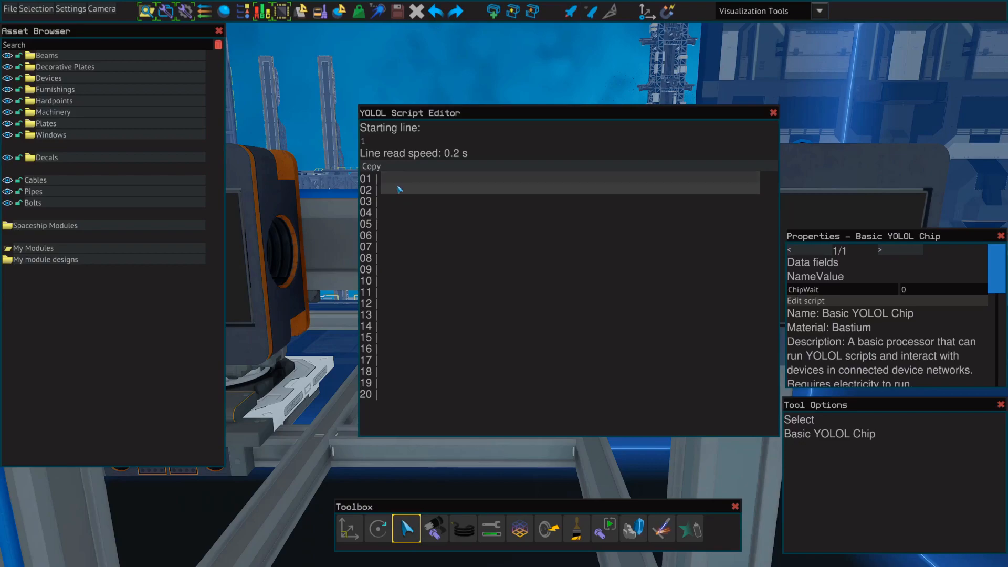
click(565, 178)
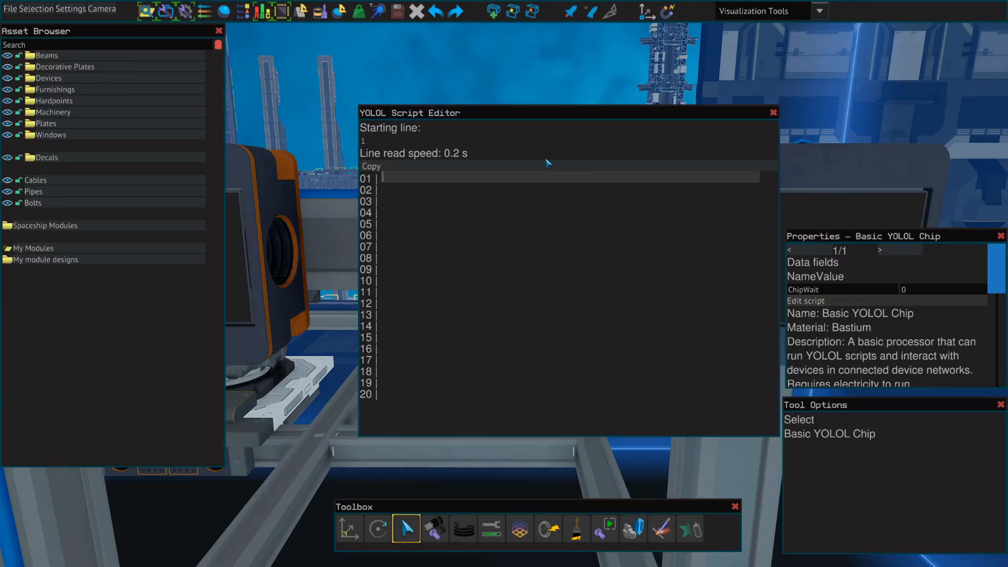
text(IF :LAS)
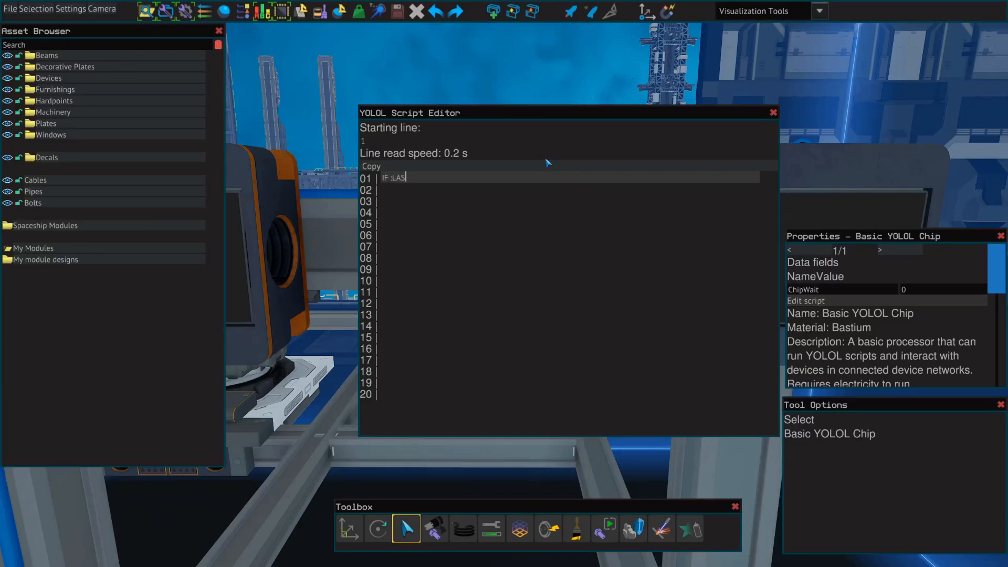
text(ER)
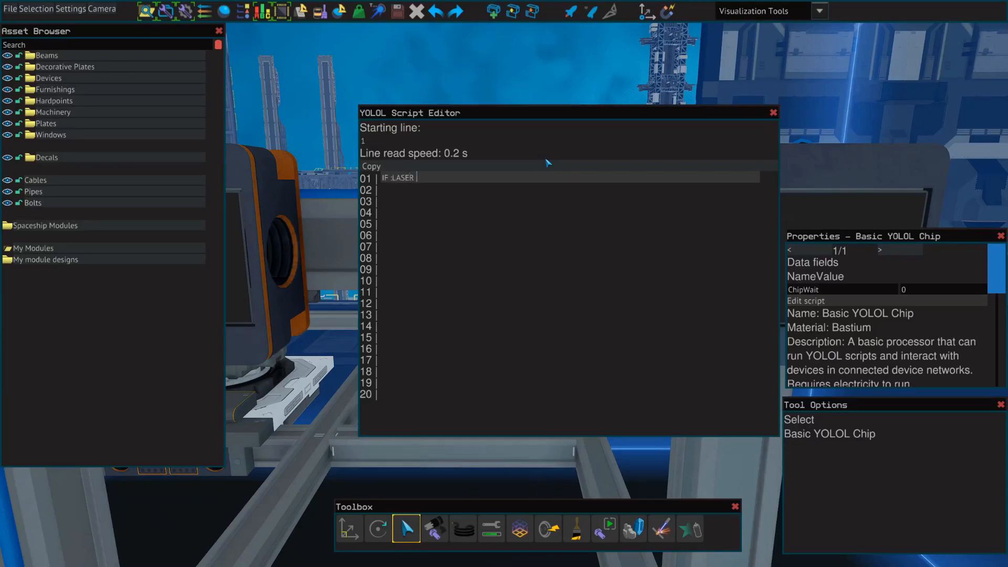
text(== 1)
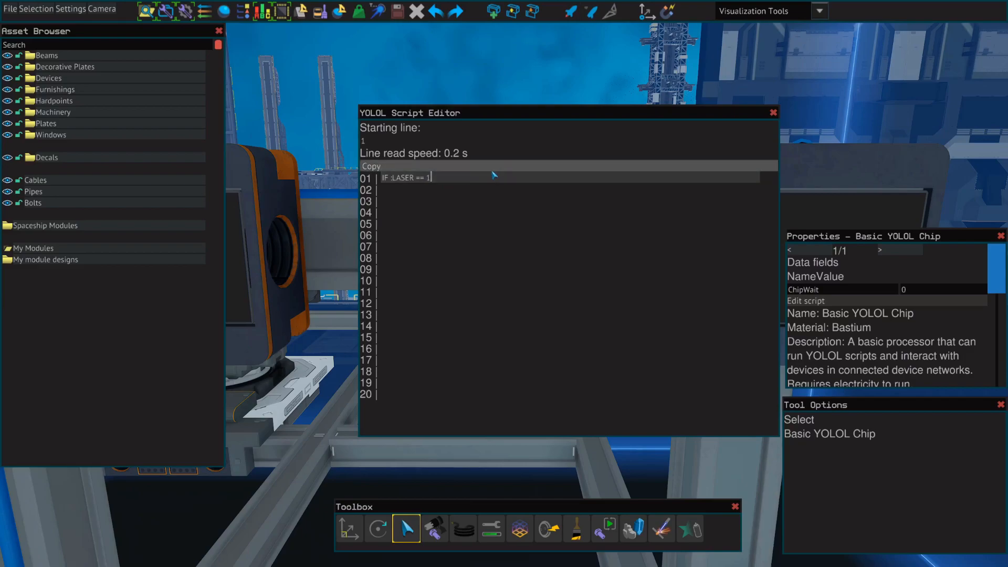
text(then goto1)
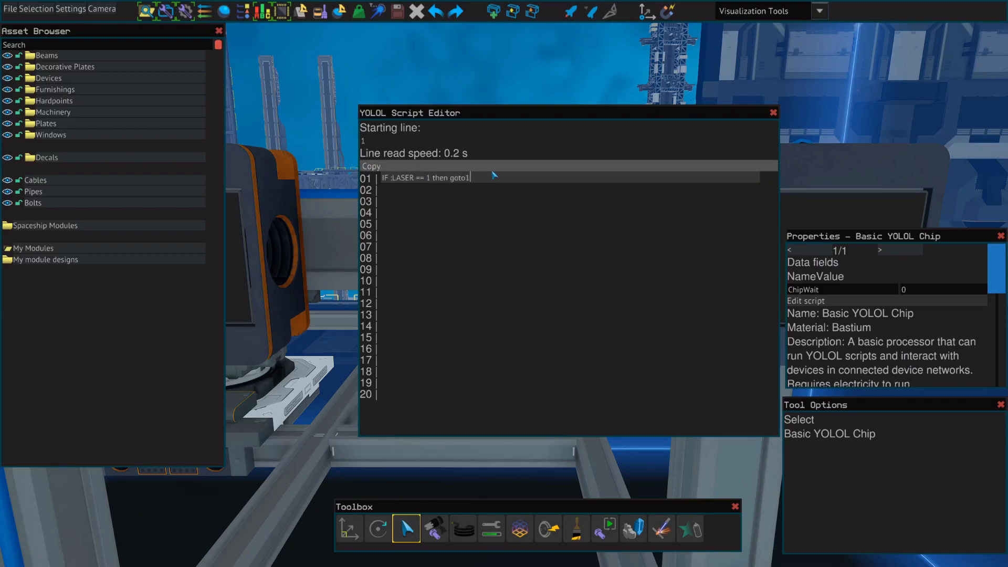
text(2)
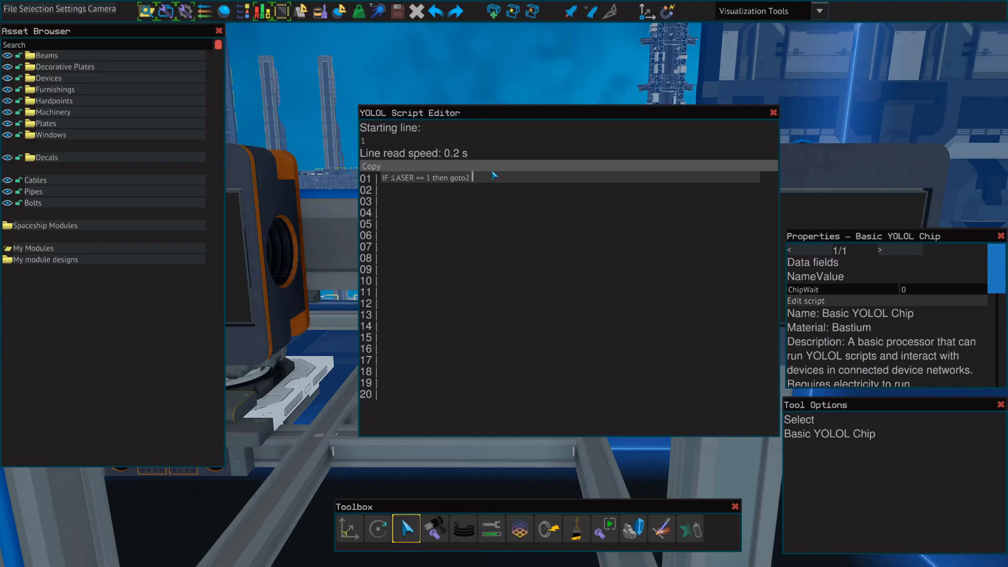
text(else goto1 end)
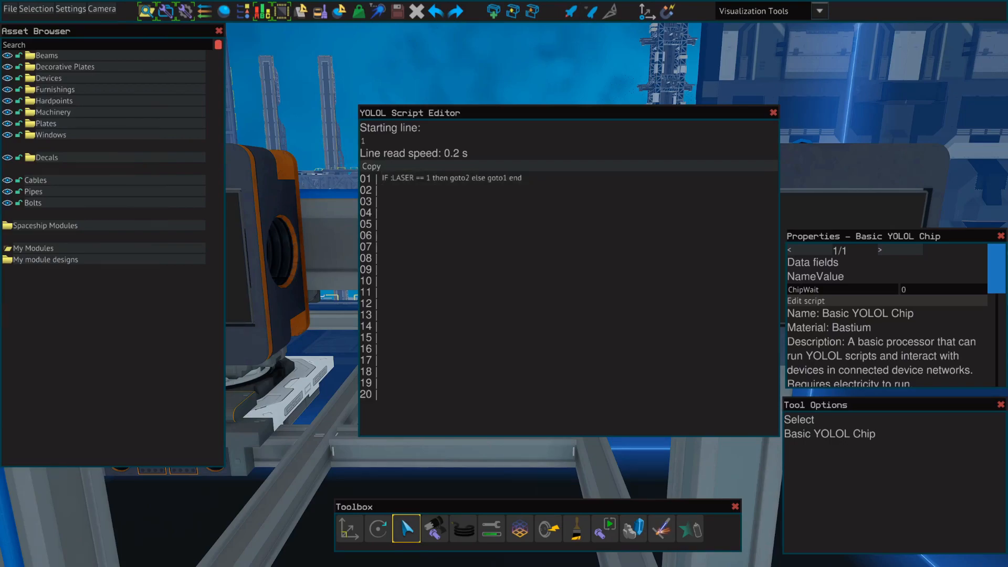
click(450, 190)
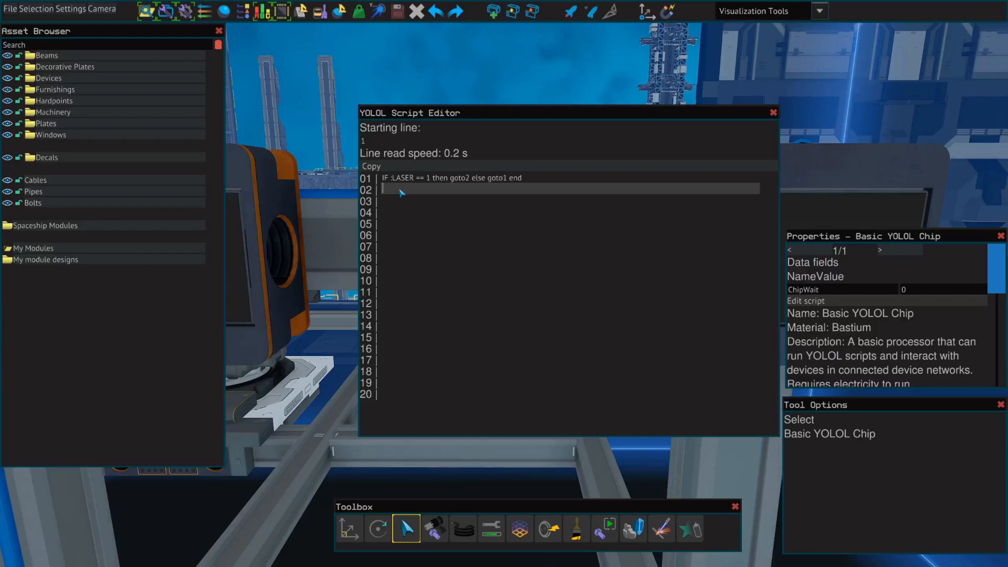
Add script lines :door1 = 1 and :Door1 = 0.
text(:doo)
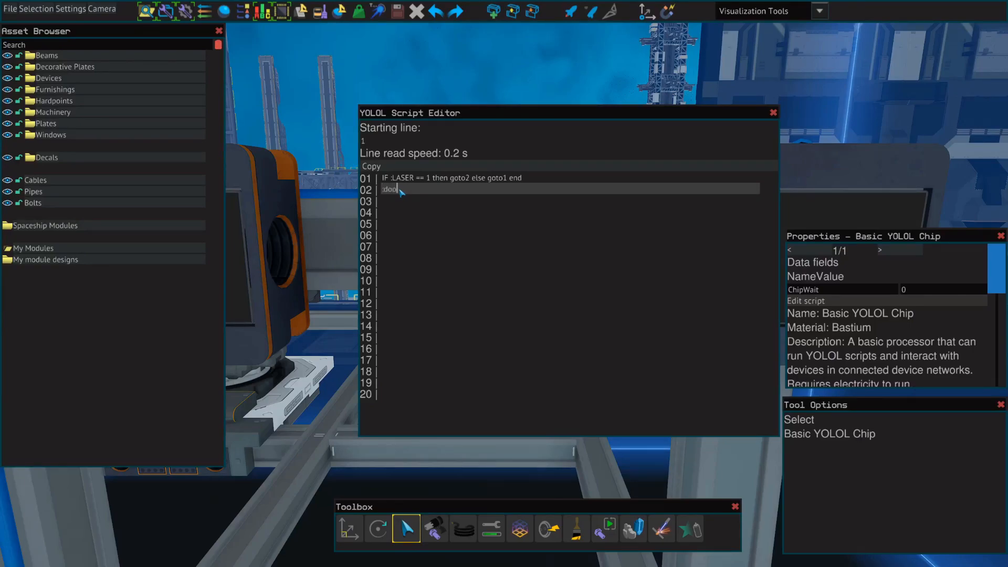
text(r1)
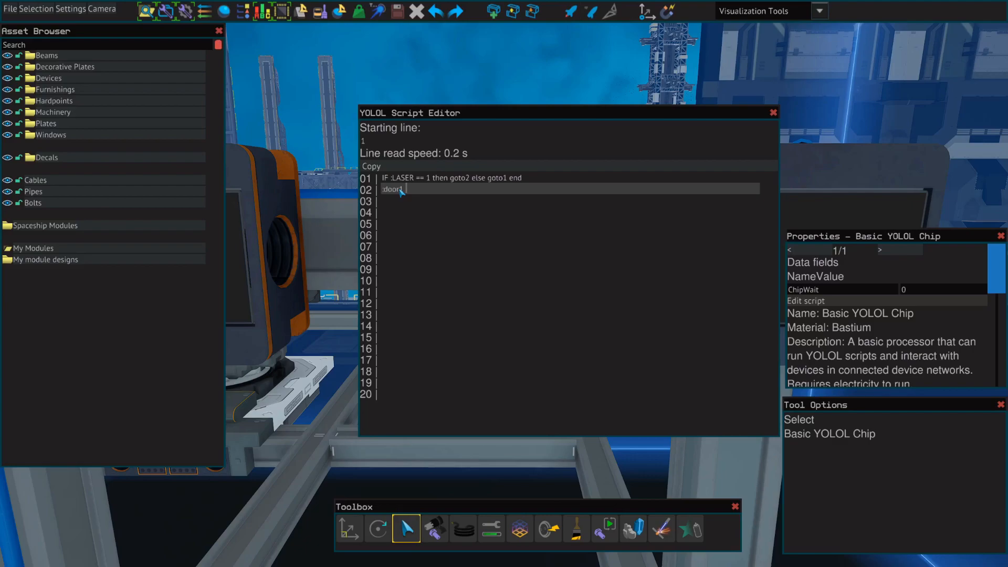
text(=)
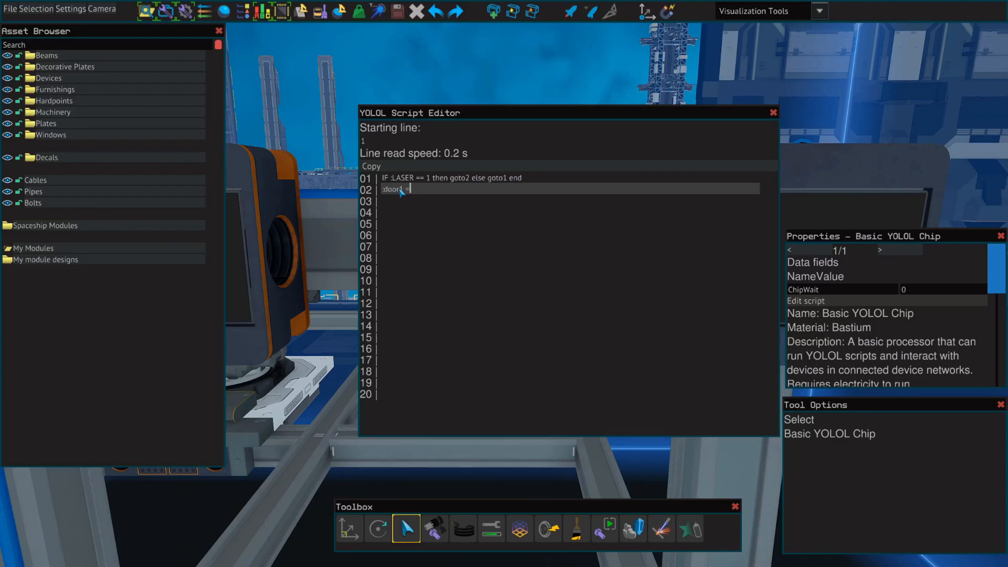
text(1)
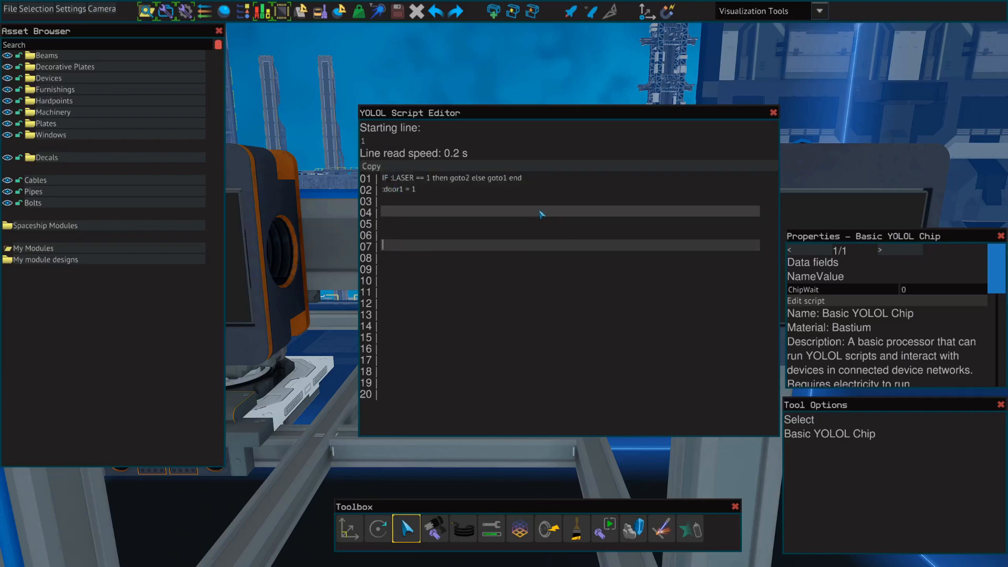
text(:D)
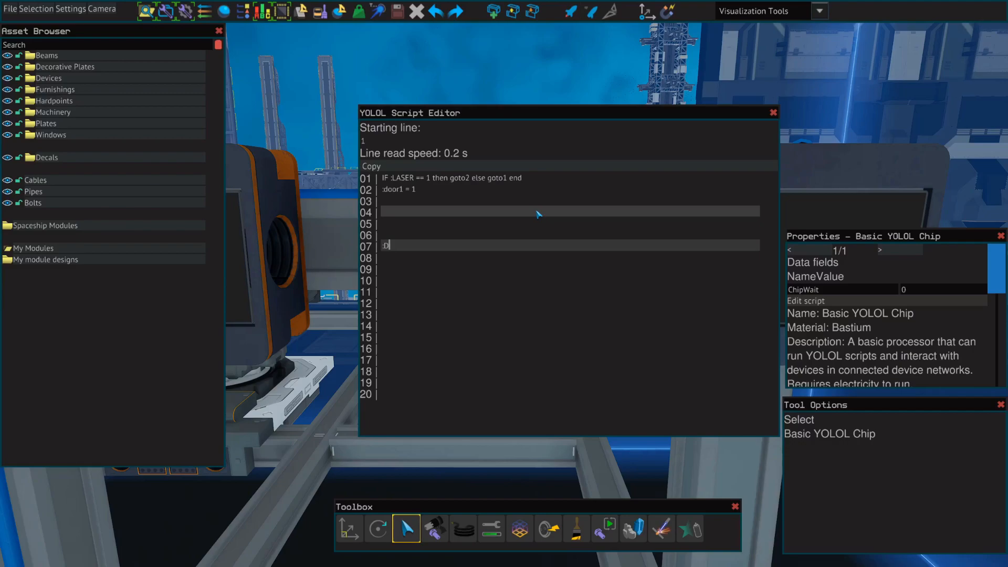
text(Door1)
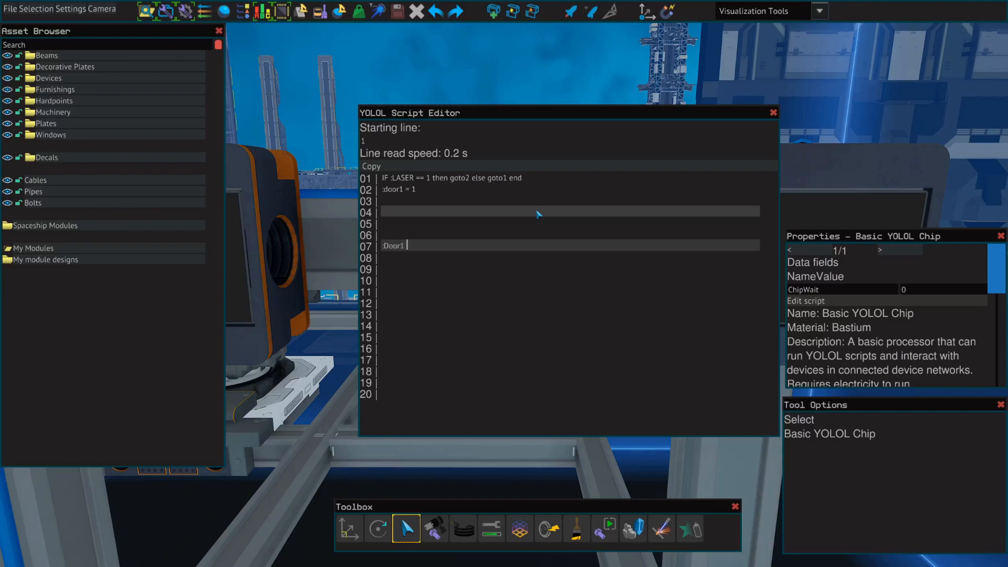
text(= 0)
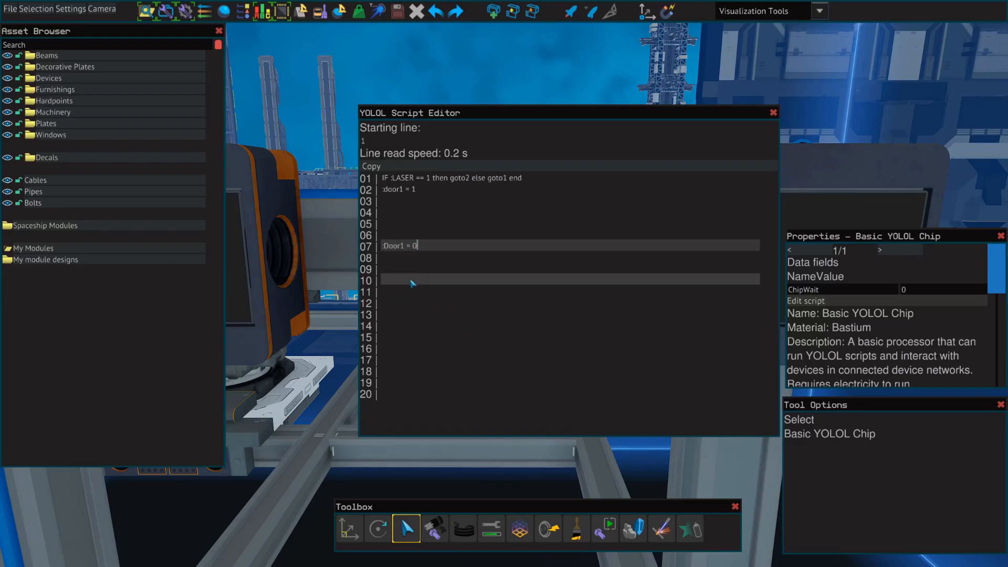
Repeat :Door1 = 1 and add :Door2 lines for the repeated open/close pattern.
text(:door1 = 0)
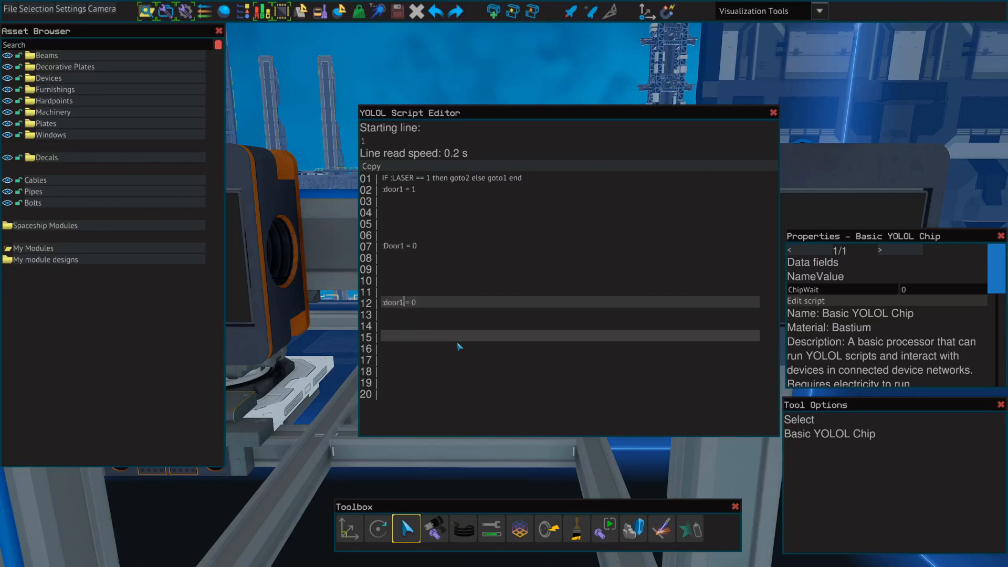
text(:Door1 = 1)
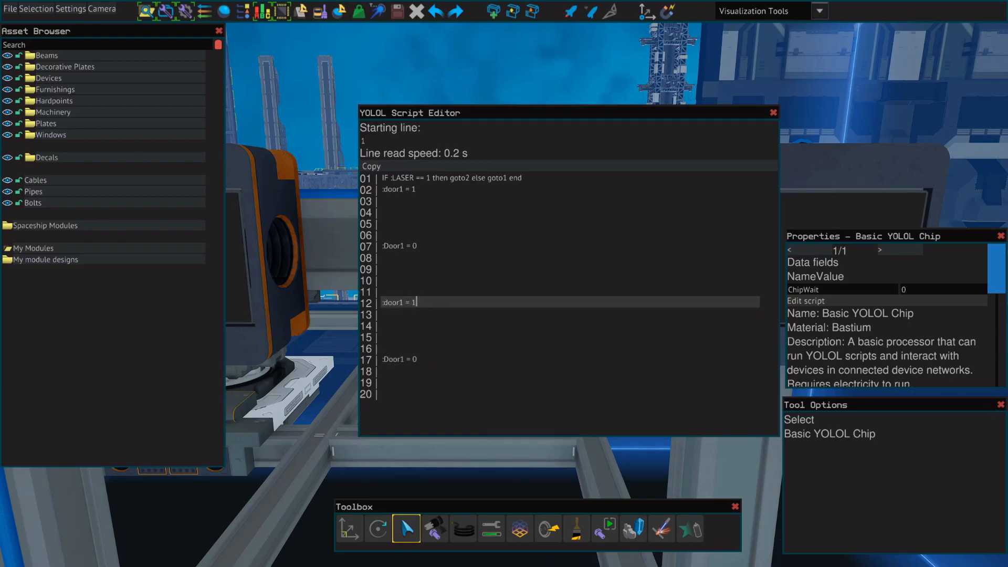
click(399, 359)
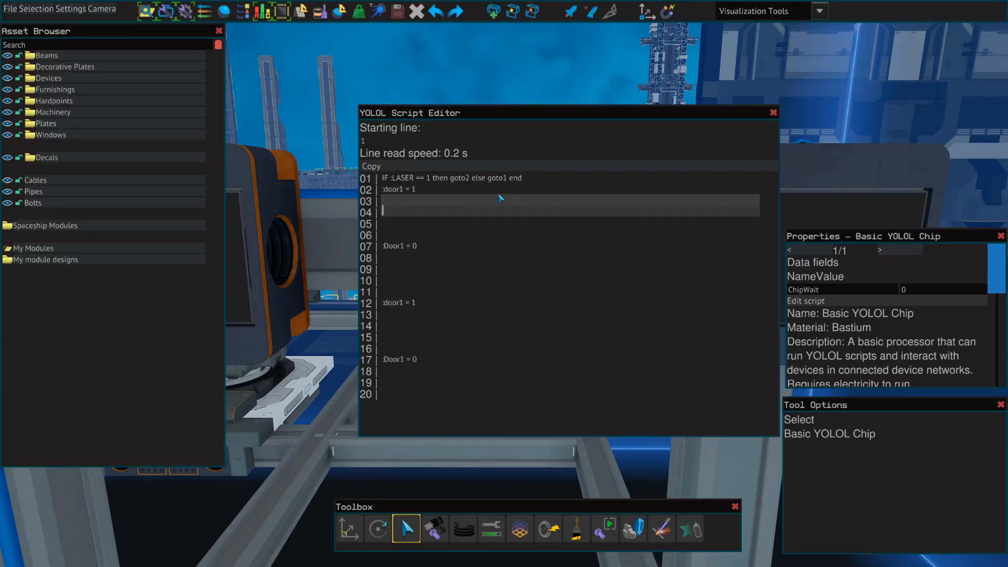
text(:Door2 = 0)
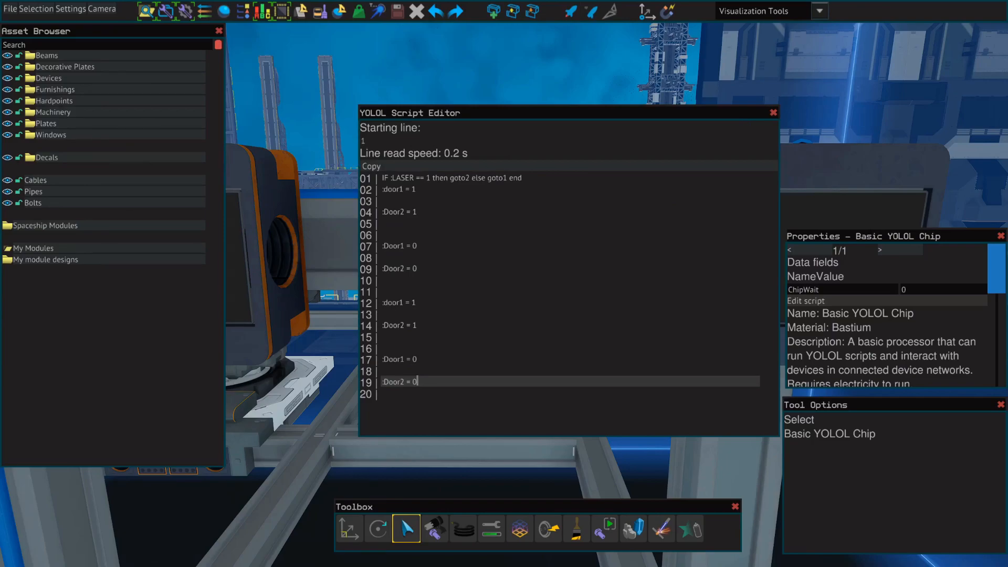
click(399, 211)
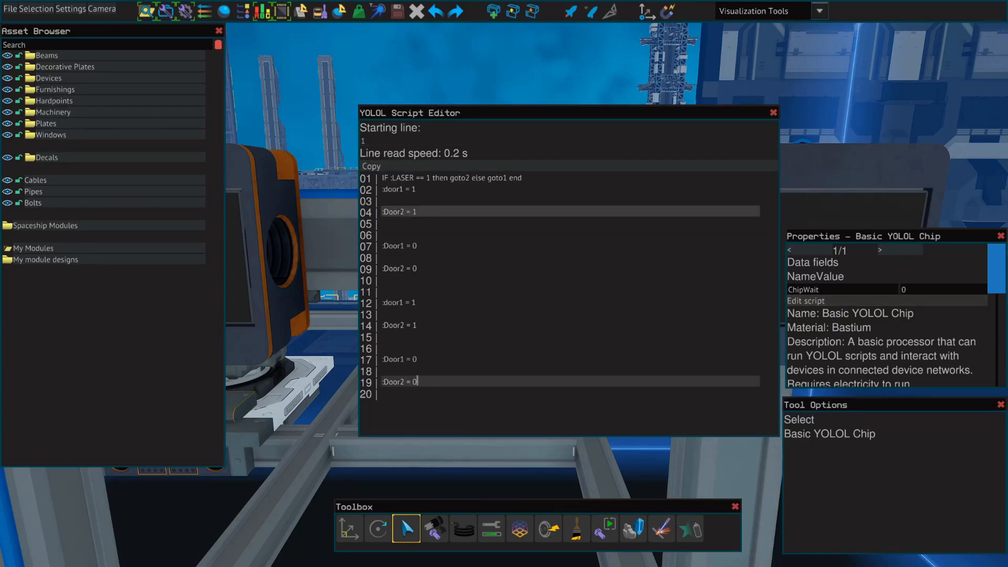
click(772, 112)
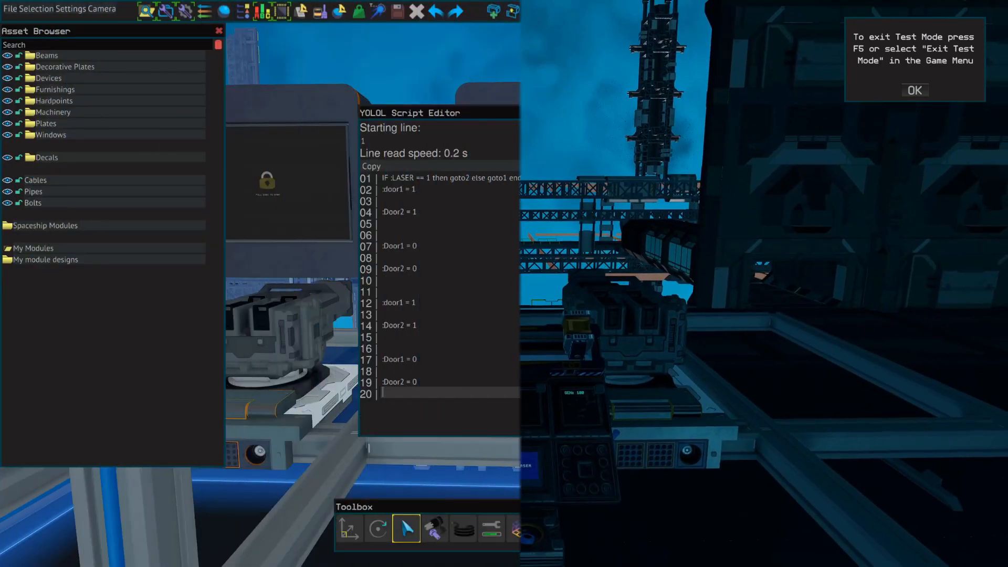
click(913, 90)
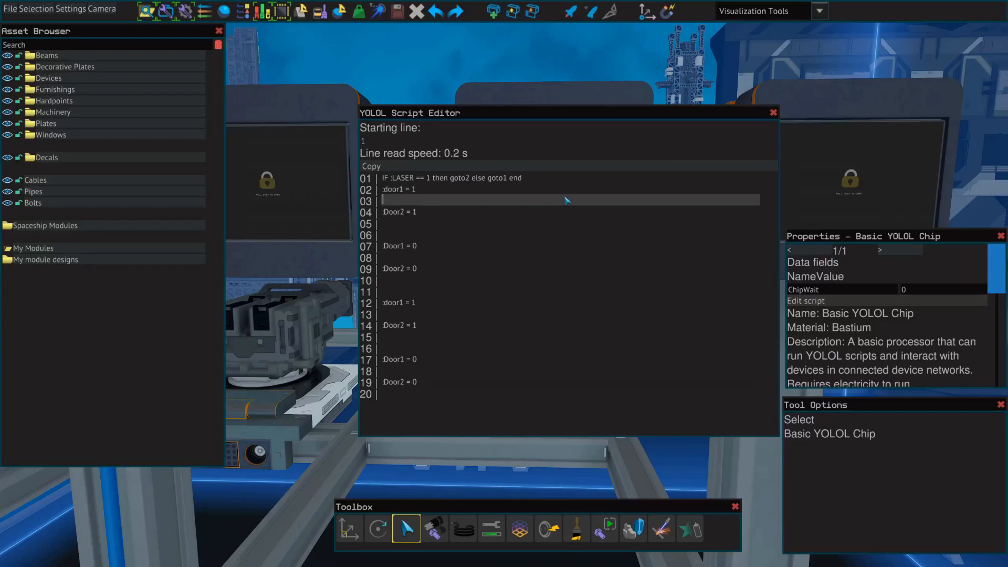
Add :TurretR = 20 and :TurretR2 = -20 angle lines after the door lines.
text(:Turre)
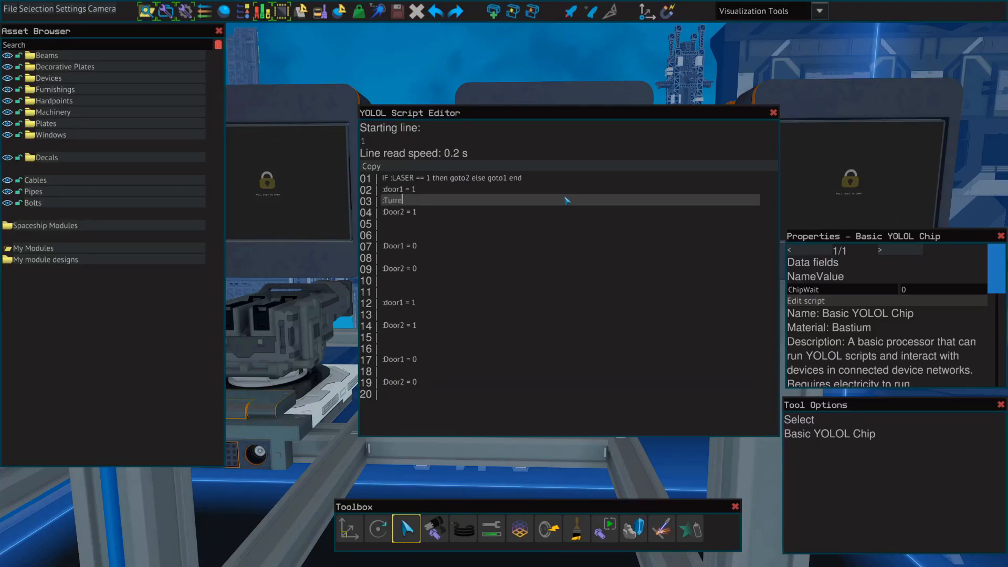
text(tR =)
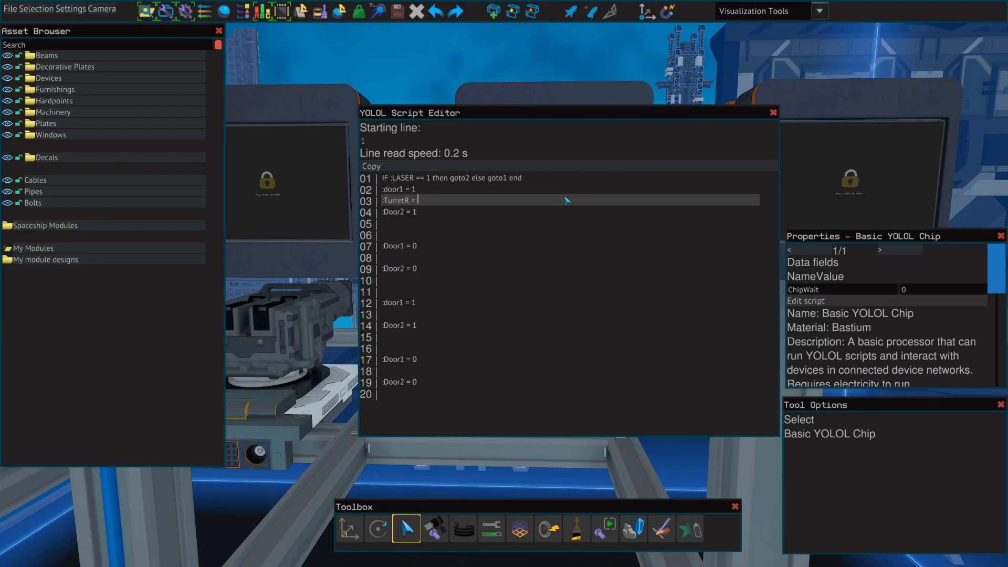
text(20)
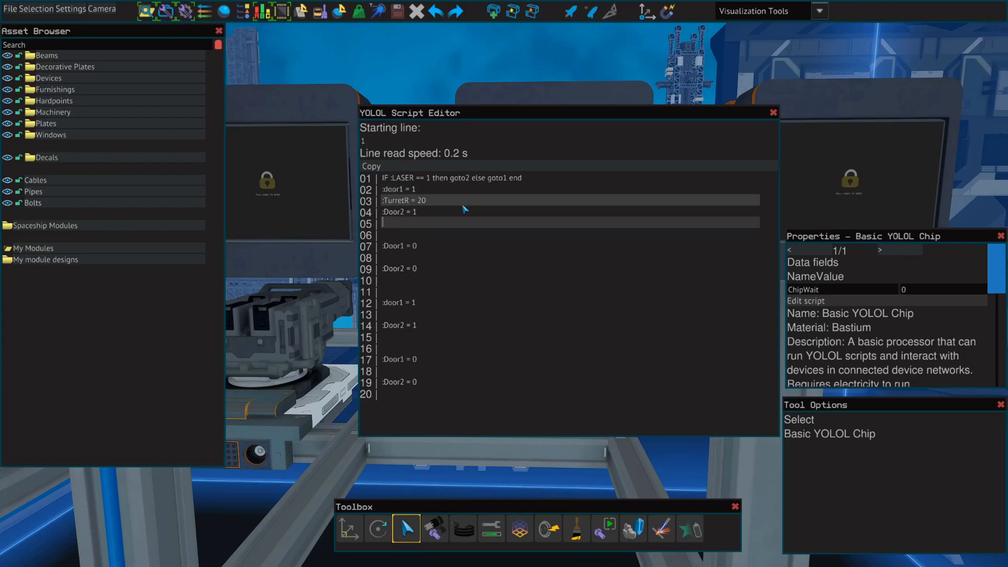
text(:Turret)
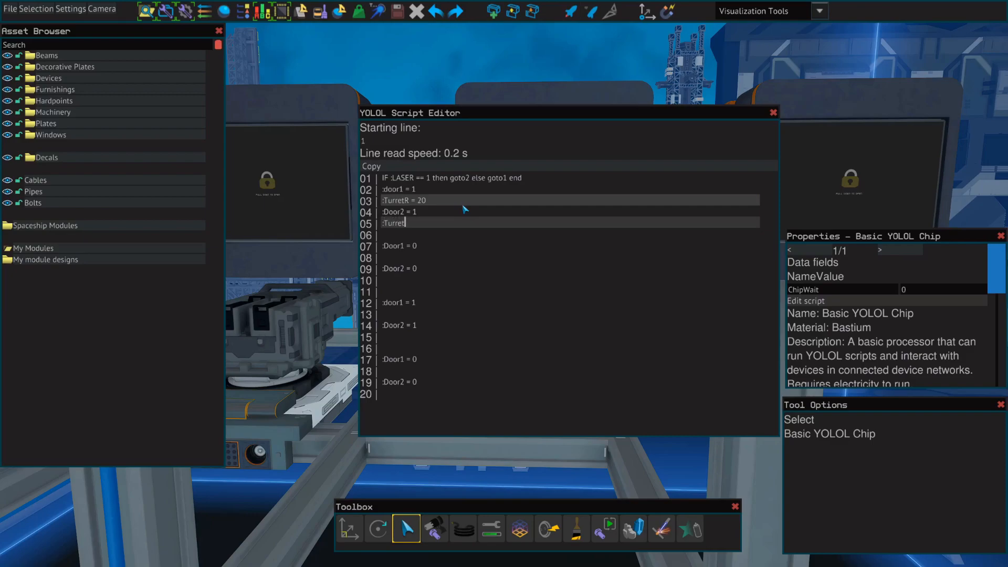
text(R2 = -20)
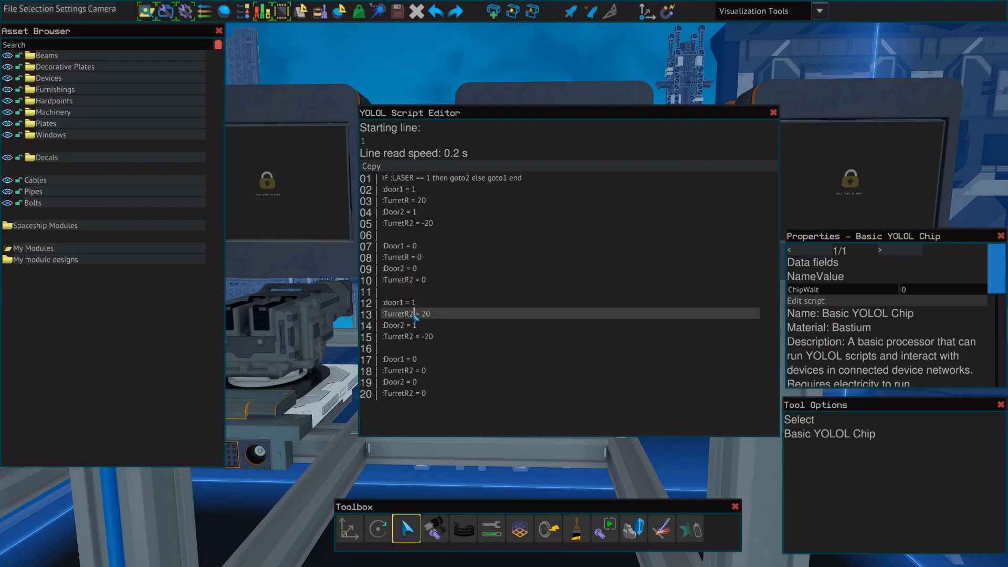
Fix the turret name on line 13 and close the YOLOL Script Editor.
click(407, 371)
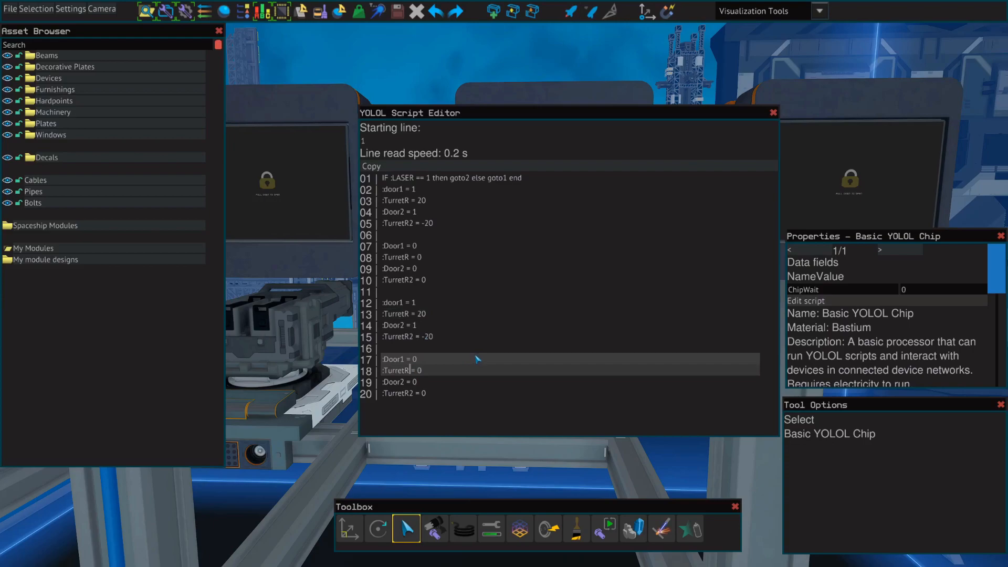
mouse_move(537, 359)
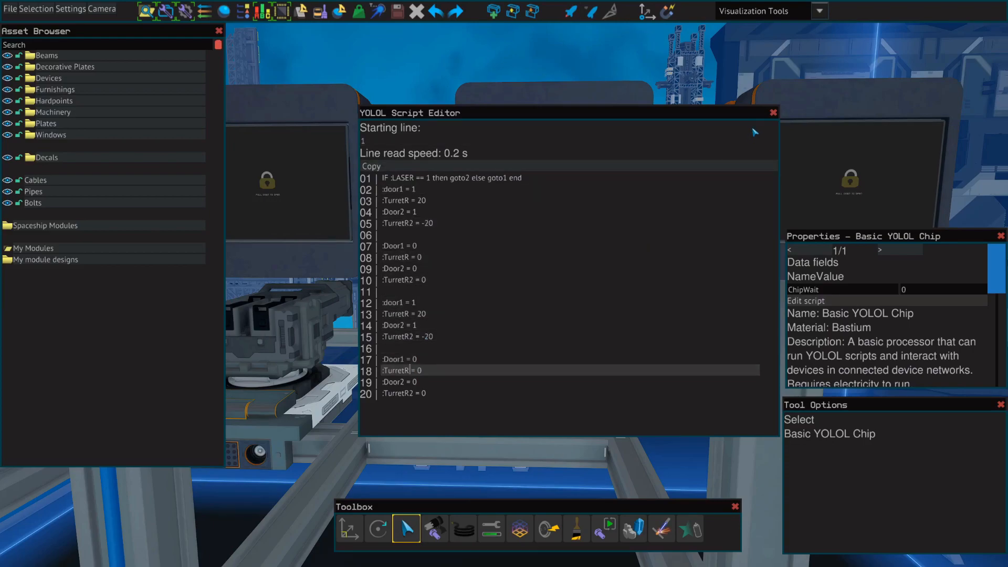
click(772, 113)
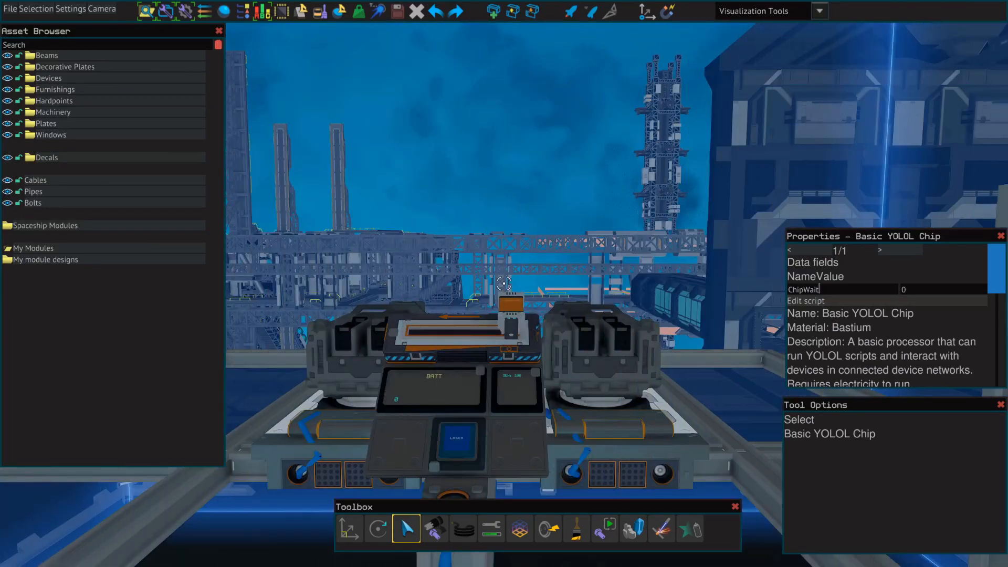